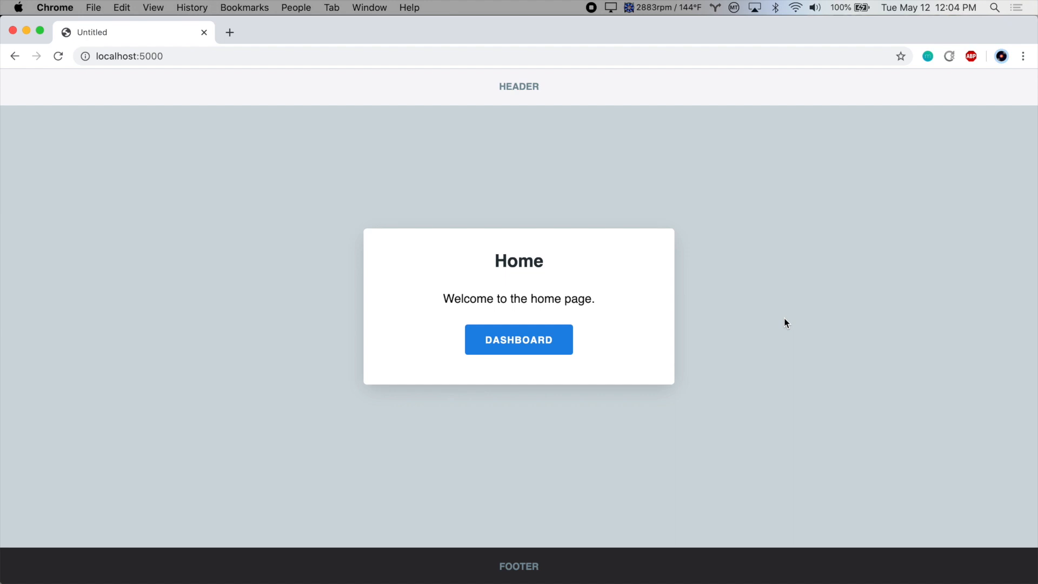
pyautogui.moveTo(696, 367)
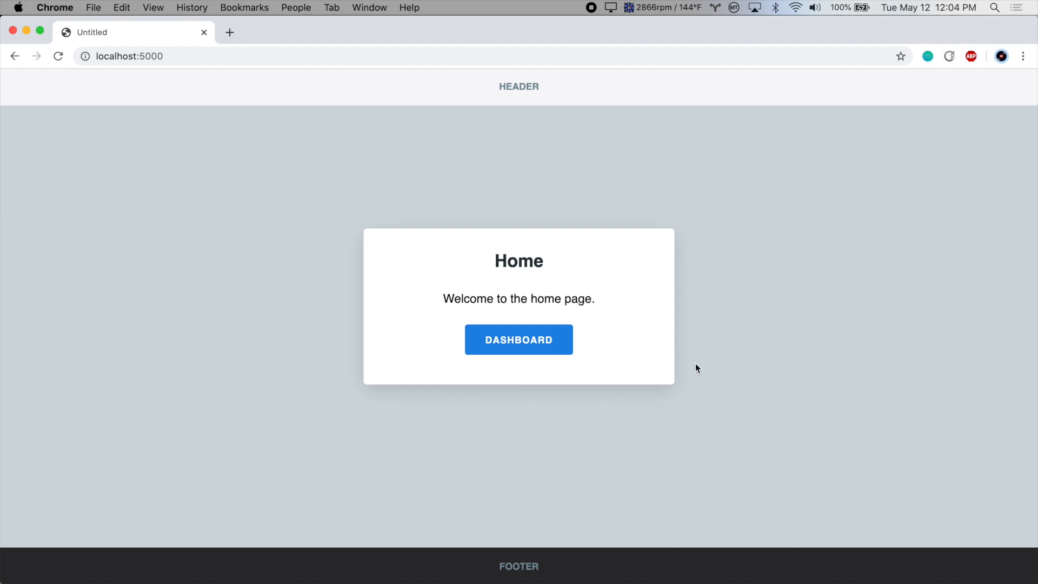
# Review home.html's head and card markup, then switch to the dashboard.html template.
pyautogui.click(519, 339)
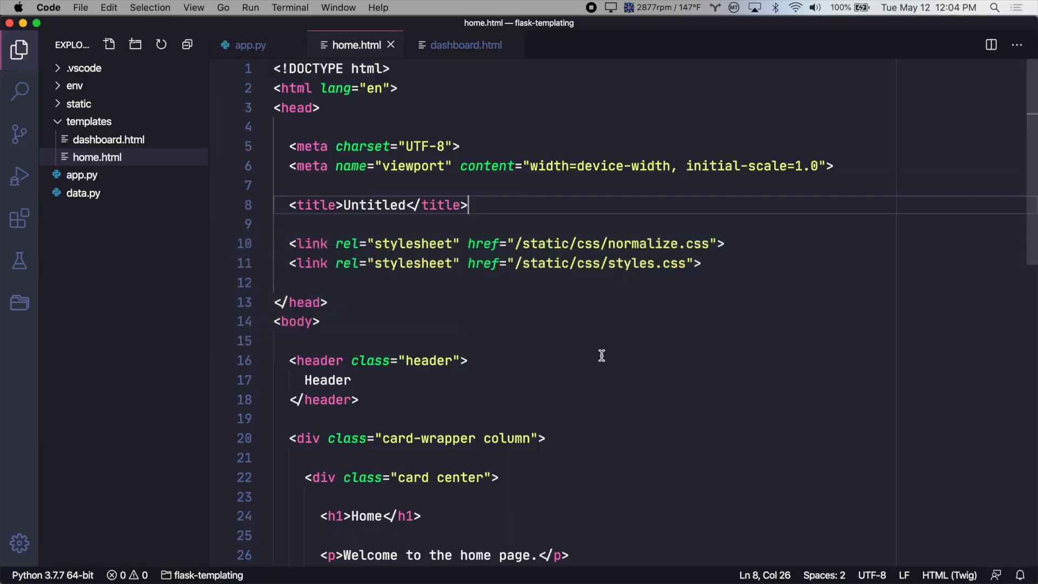
pyautogui.scroll(-3)
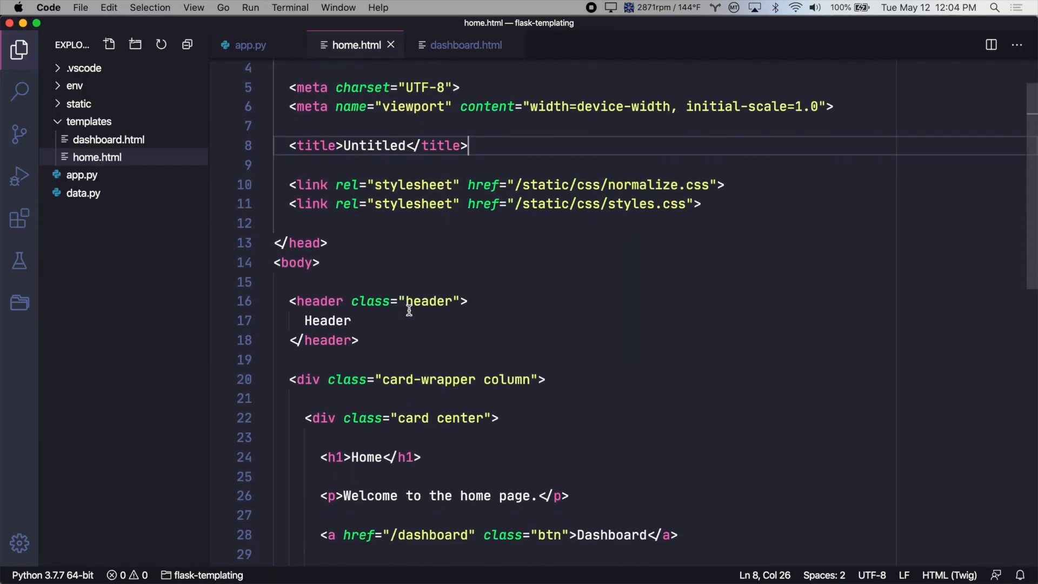
pyautogui.scroll(-3)
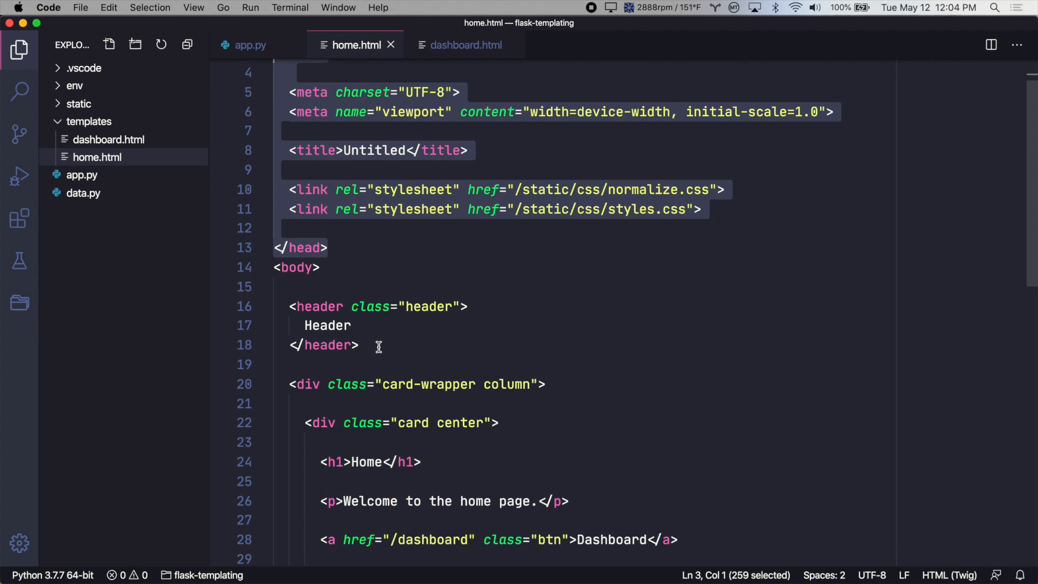
pyautogui.scroll(-3)
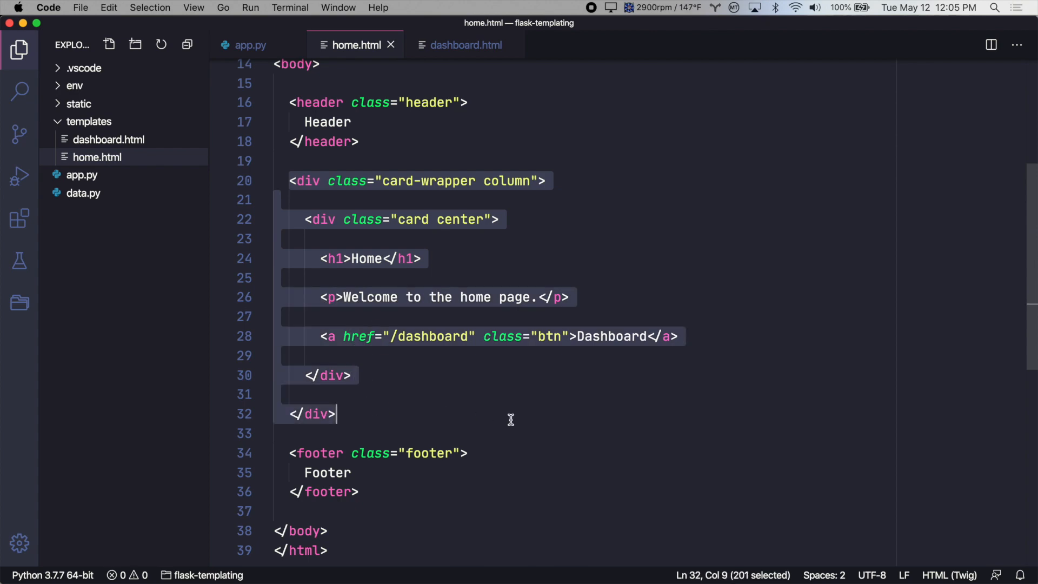
pyautogui.click(421, 259)
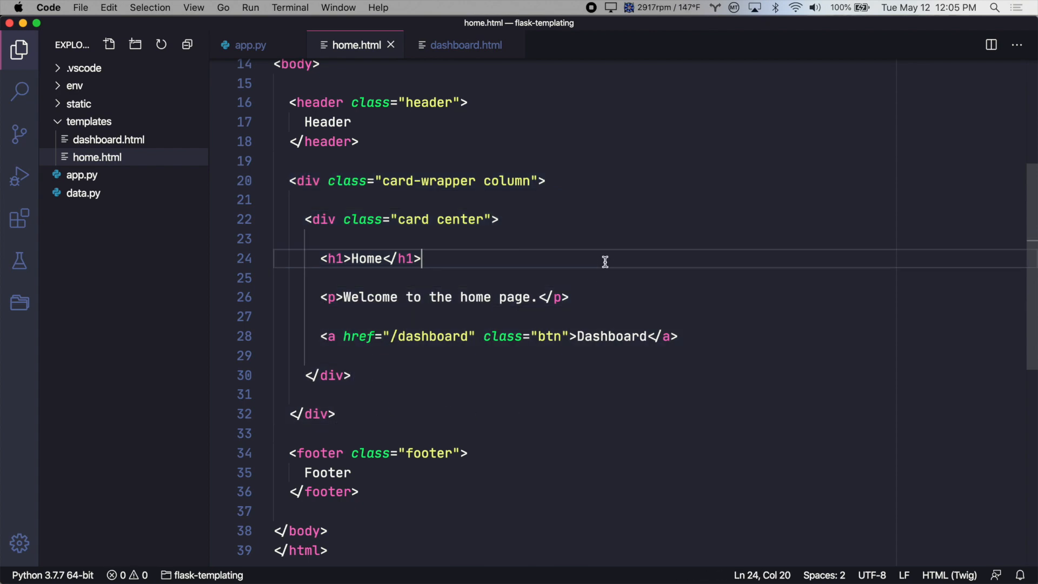
pyautogui.click(462, 46)
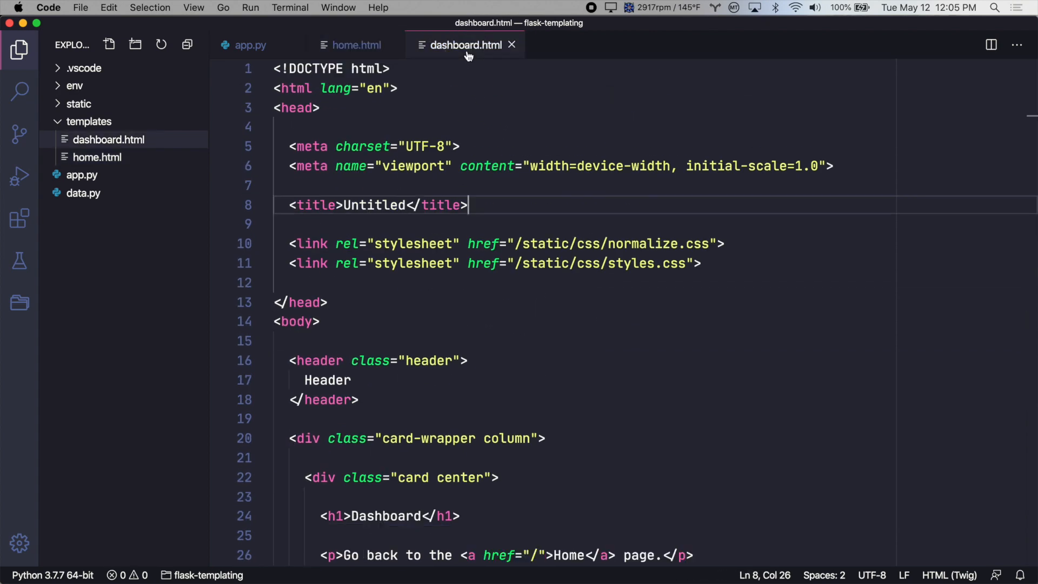
pyautogui.moveTo(387, 327)
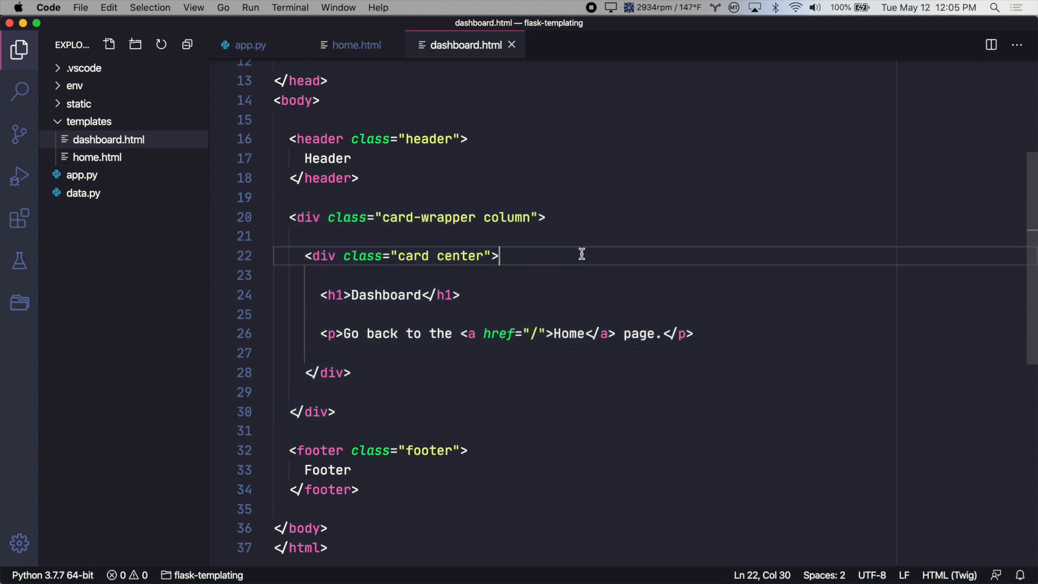
# Replace the 'Untitled' page title with 'Flask Templating Basics' in dashboard.html and home.html.
pyautogui.scroll(3)
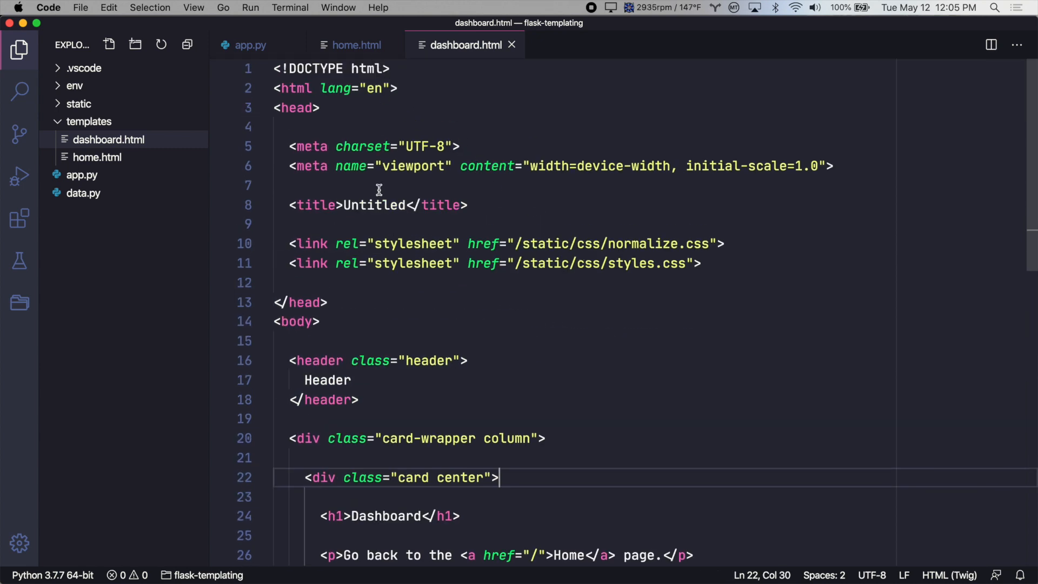
pyautogui.doubleClick(374, 205)
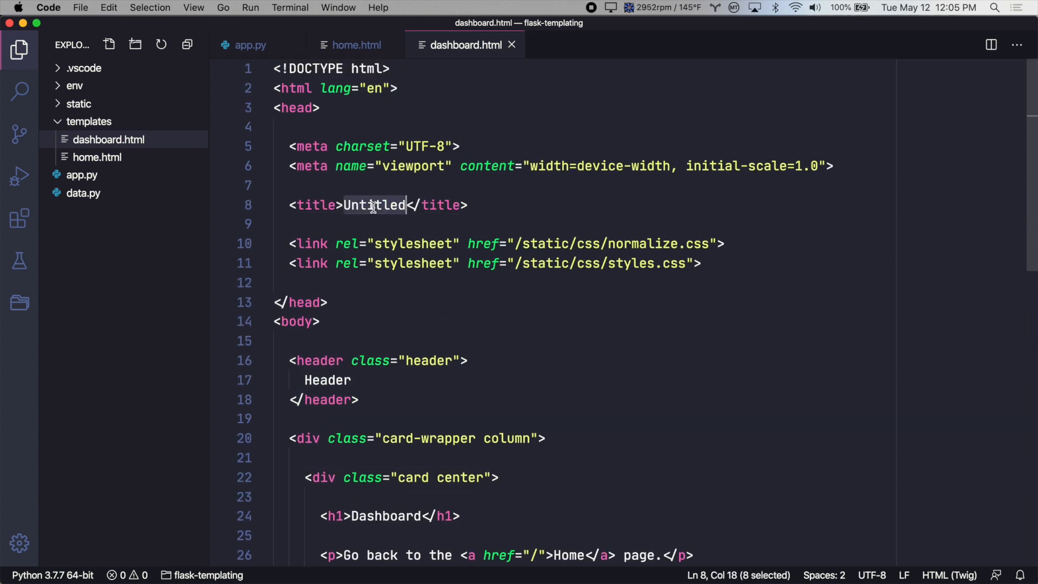
pyautogui.write('Flask Templating Basics')
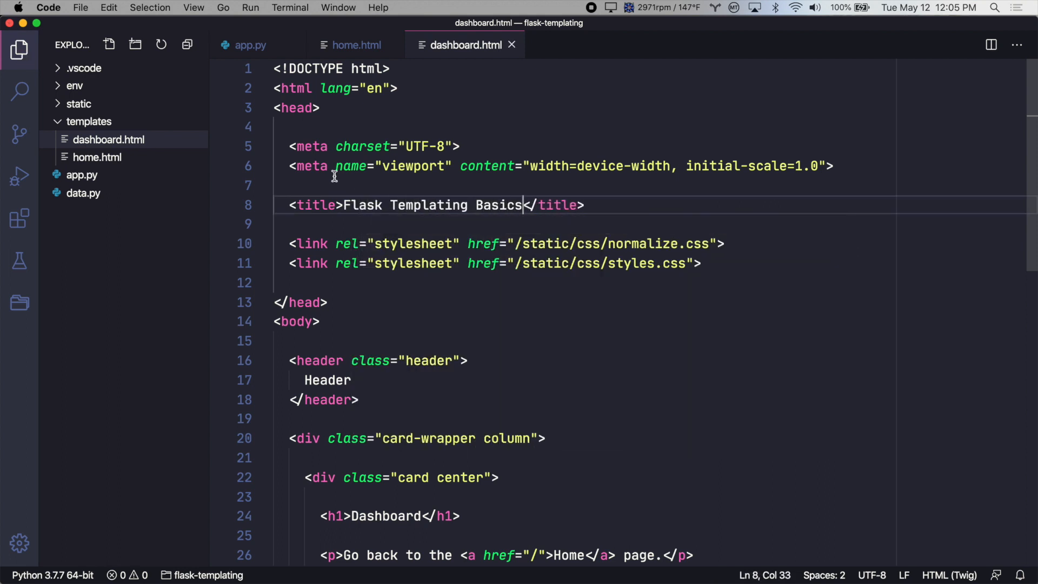
pyautogui.click(357, 44)
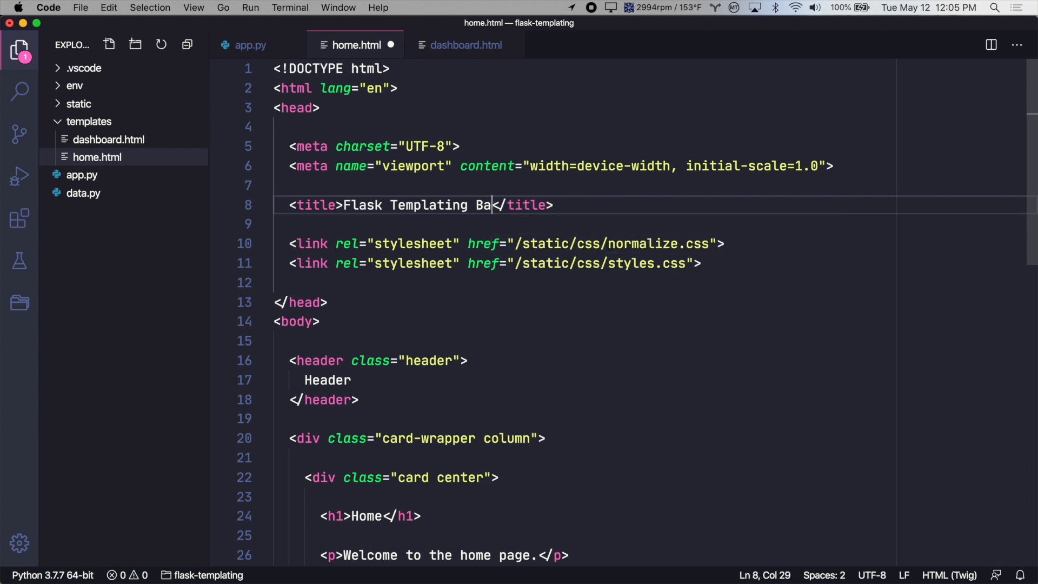
pyautogui.write('sics')
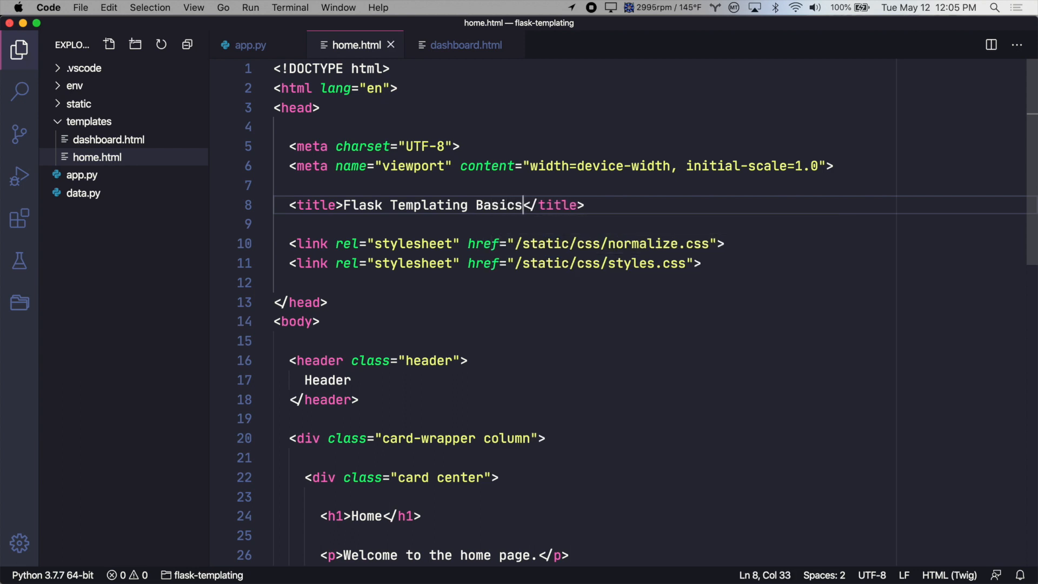
pyautogui.moveTo(458, 329)
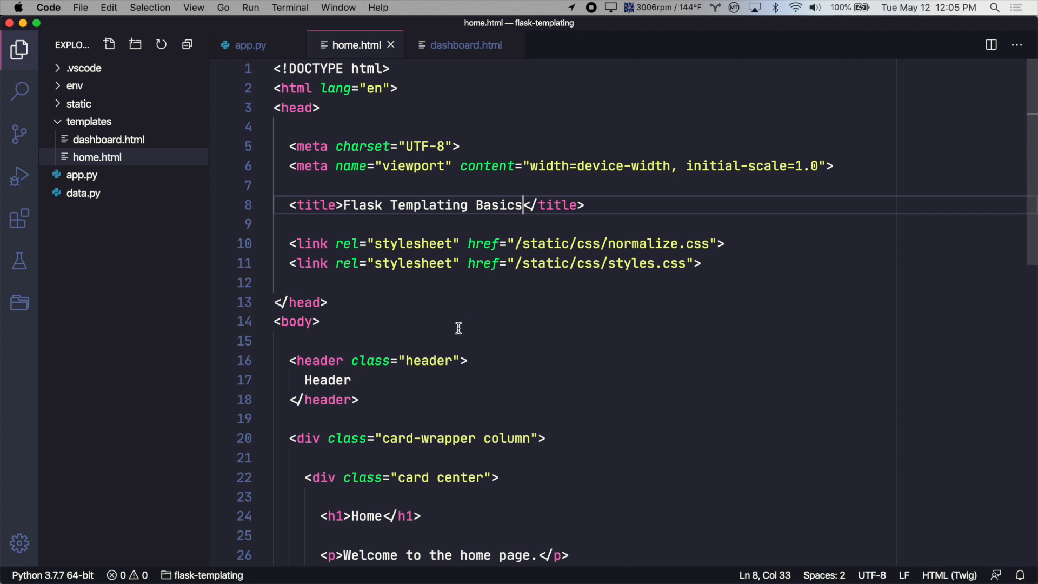
pyautogui.moveTo(463, 324)
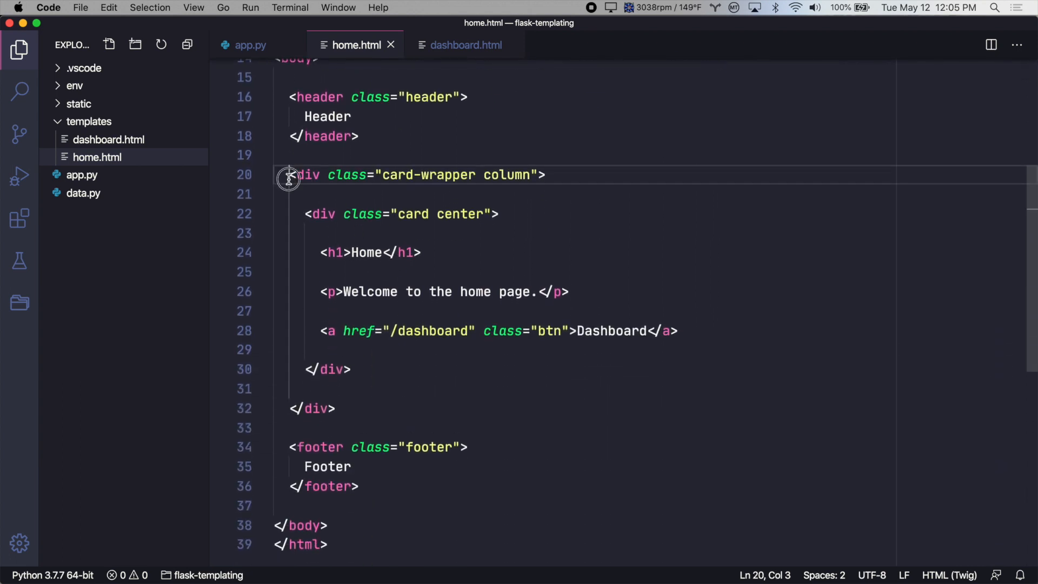
# Create base.html in the templates folder and copy home.html's full markup into it.
pyautogui.moveTo(290, 175); pyautogui.dragTo(335, 408)
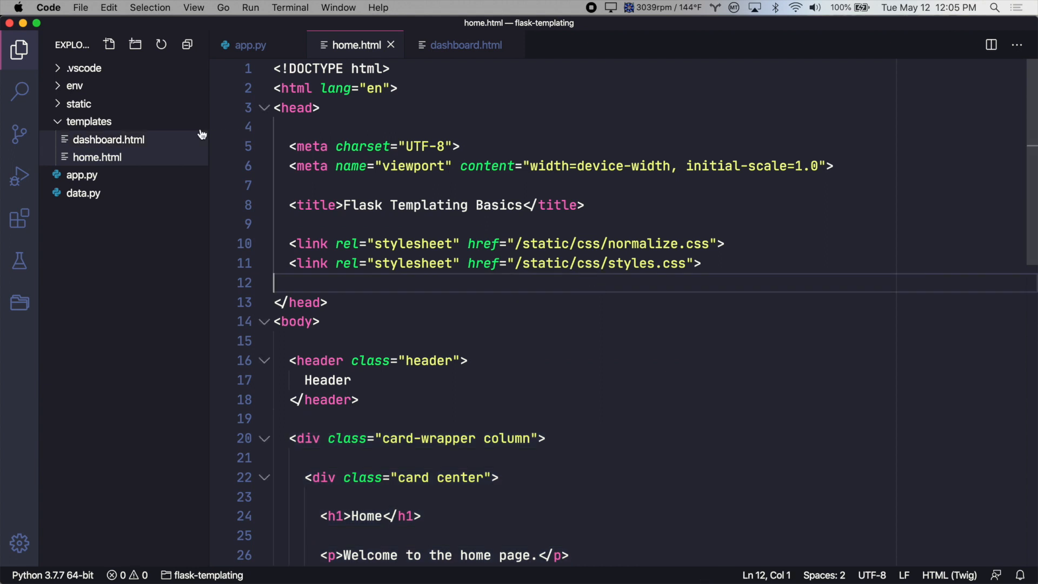
pyautogui.rightClick(88, 121)
pyautogui.write('base.html')
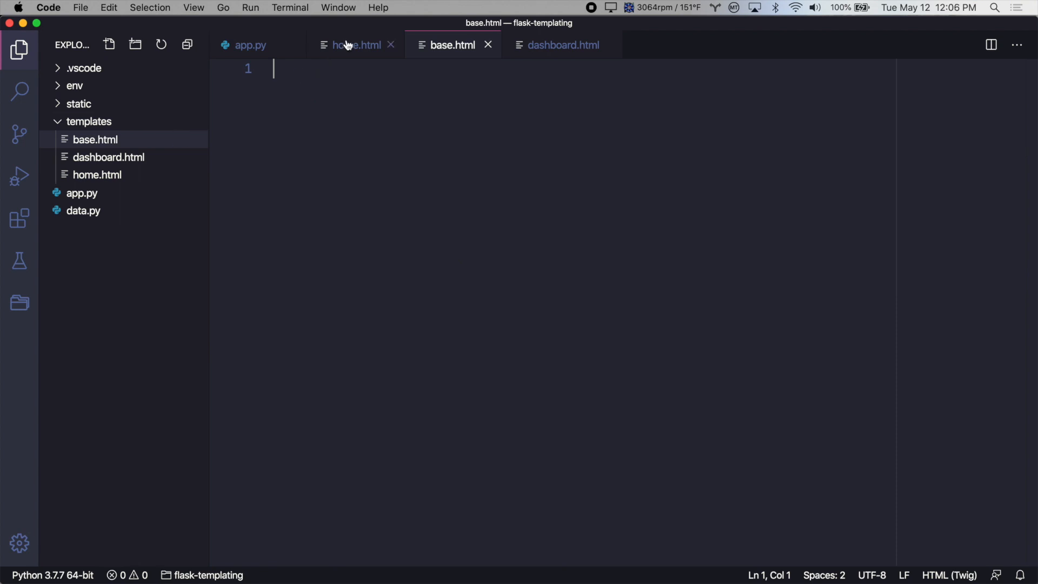
pyautogui.click(356, 46)
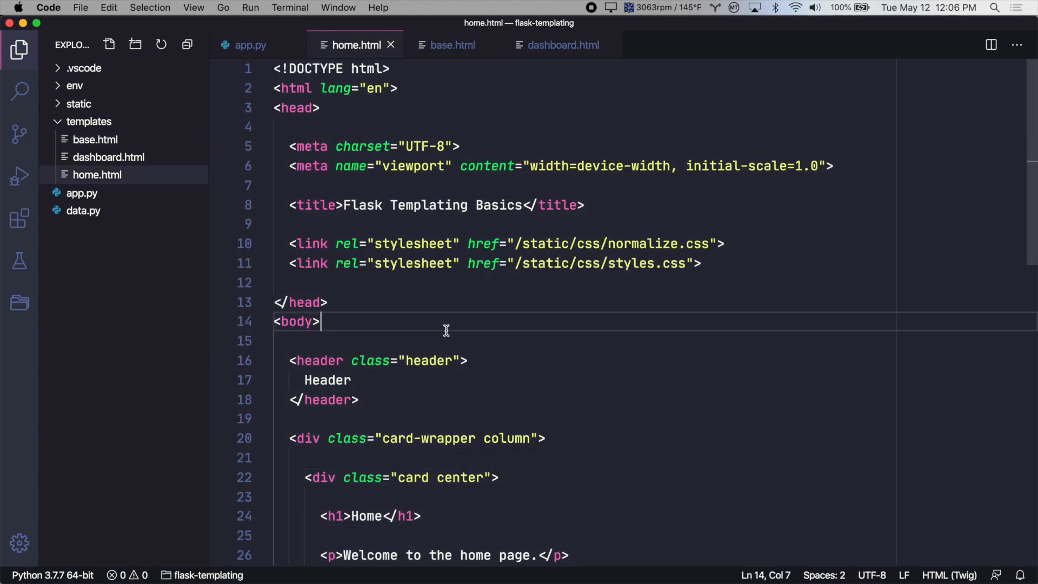
pyautogui.click(453, 45)
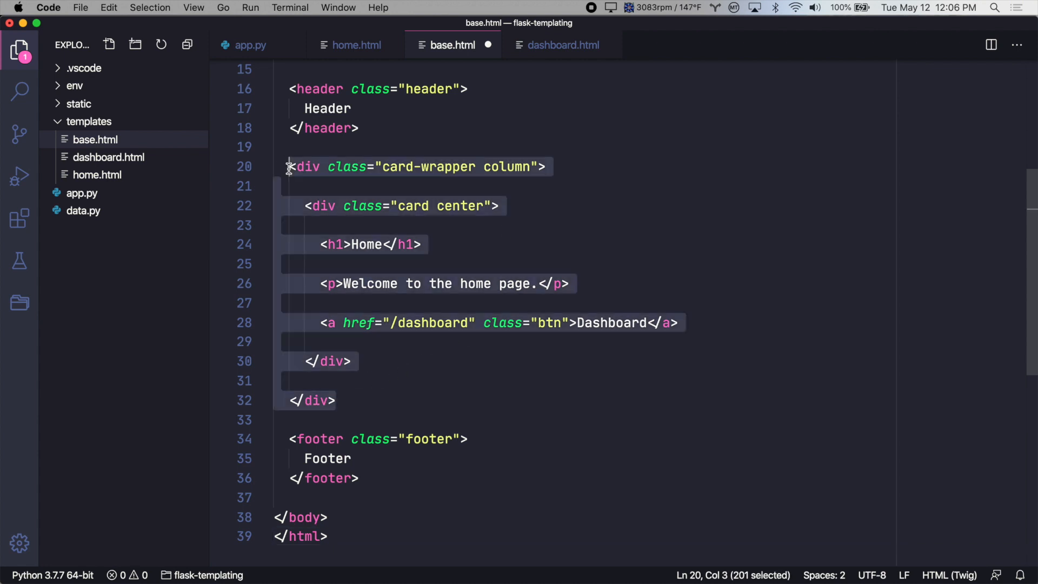
pyautogui.moveTo(417, 312)
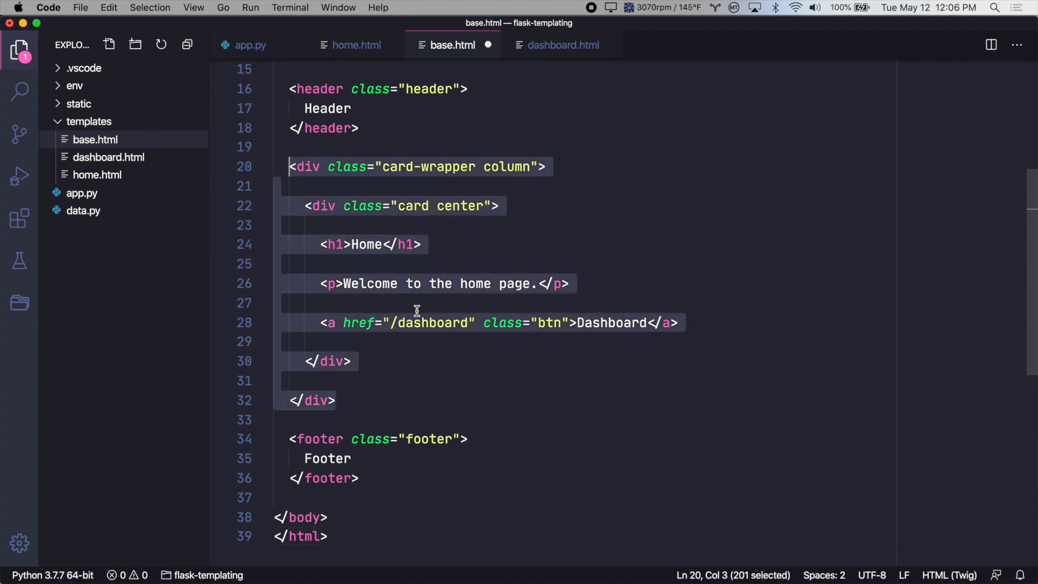
# Replace base.html's card markup with a content block holding a placeholder comment between header and footer.
pyautogui.press('Delete')
pyautogui.write('{% %')
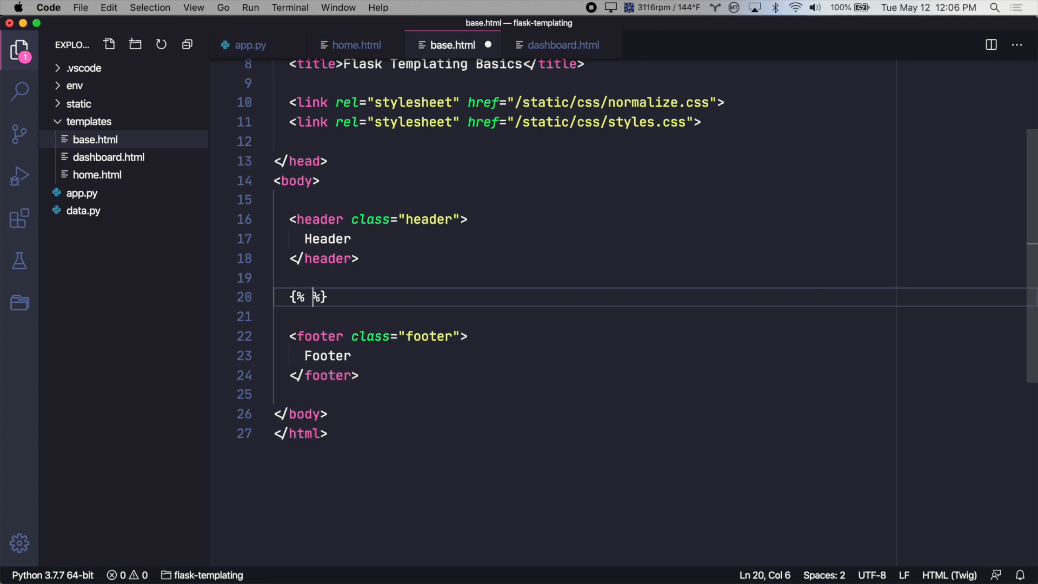
pyautogui.write('block cone')
pyautogui.write('{% endblock %')
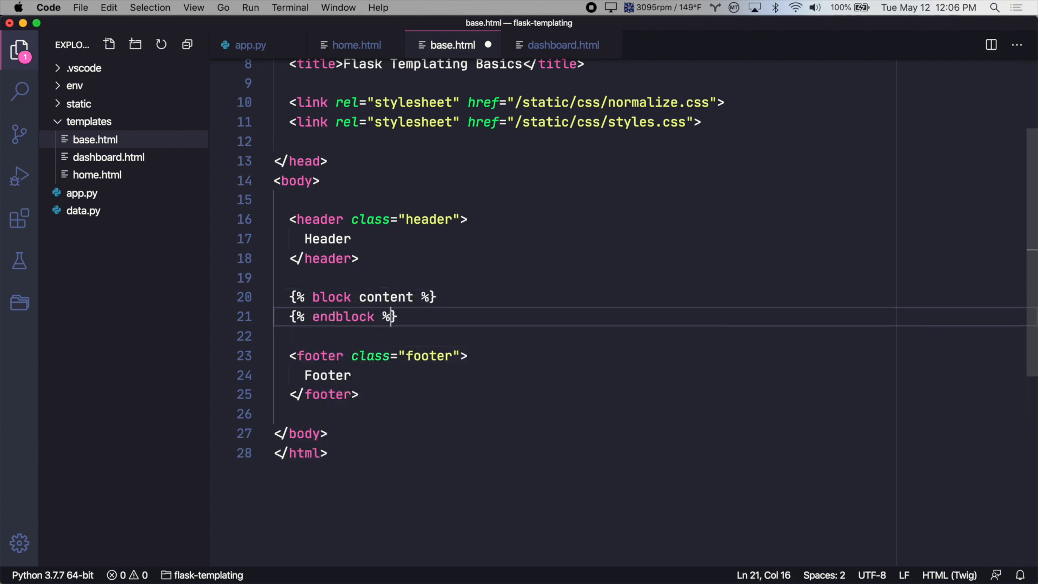
pyautogui.write('{# Tem[lat] #}')
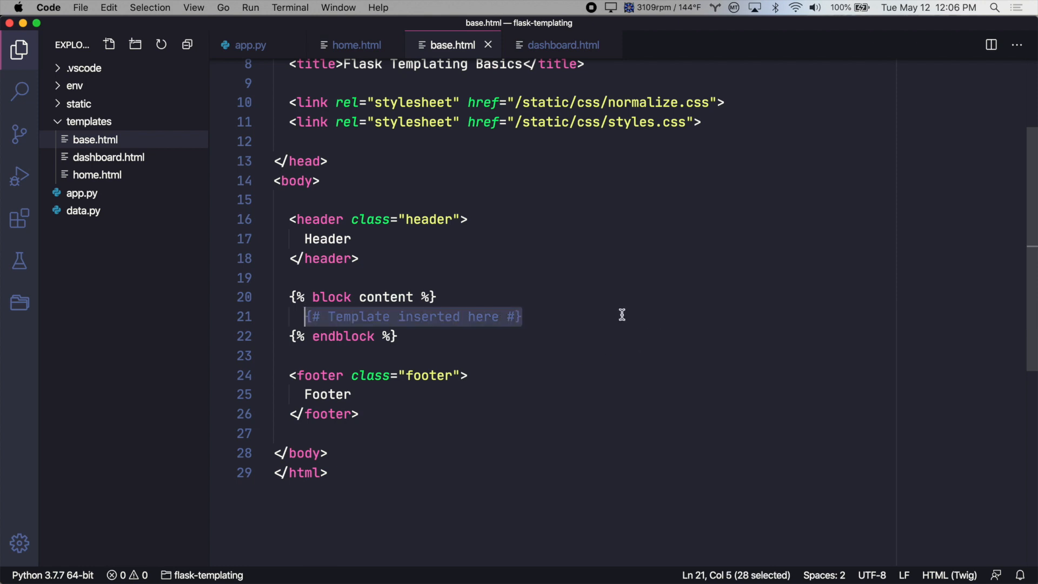
pyautogui.moveTo(608, 322)
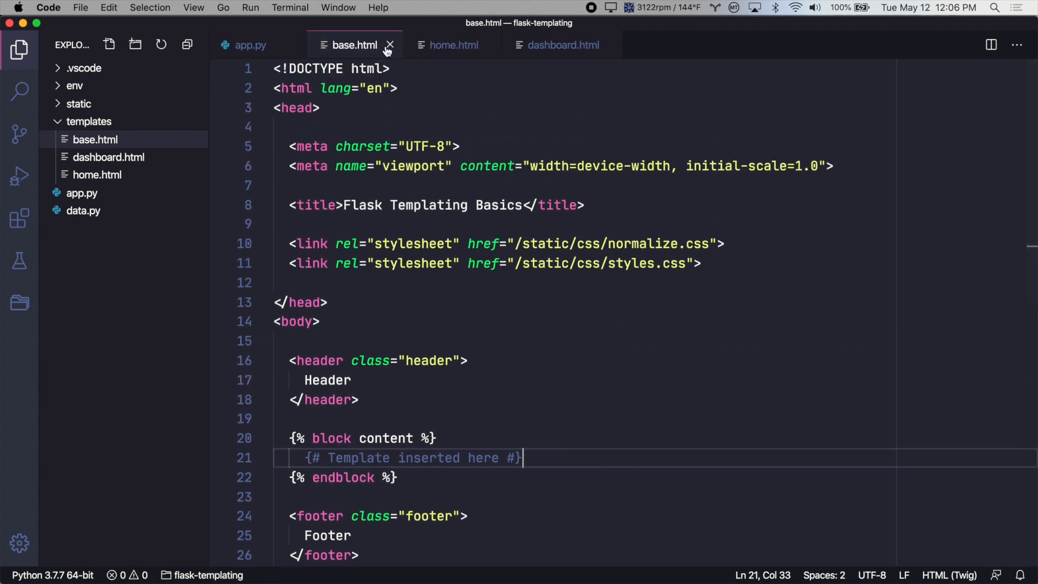
# Strip home.html down to its card markup wrapped in {% block content %}...{% endblock %}.
pyautogui.click(451, 46)
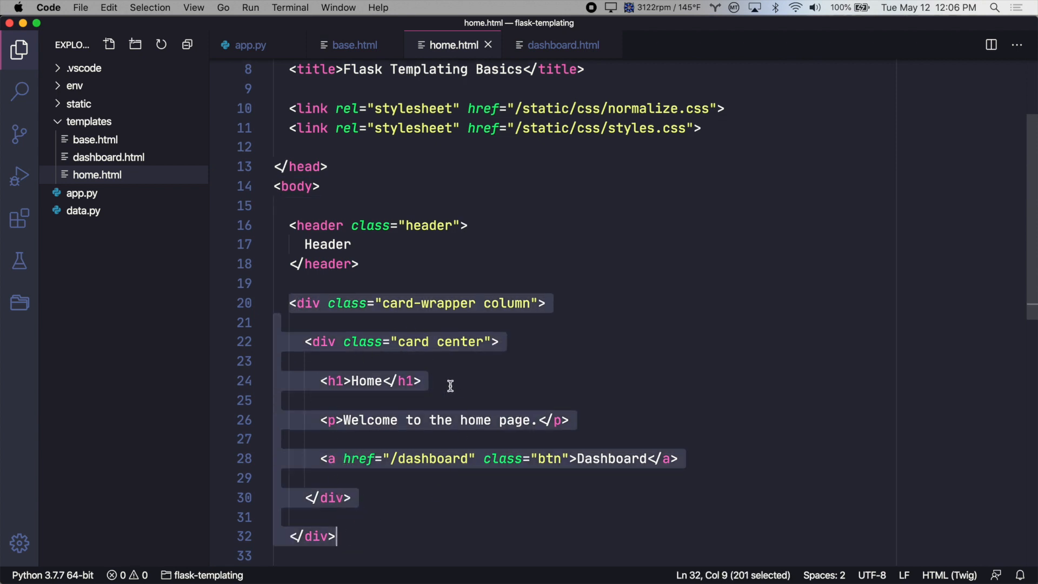
pyautogui.press('Delete')
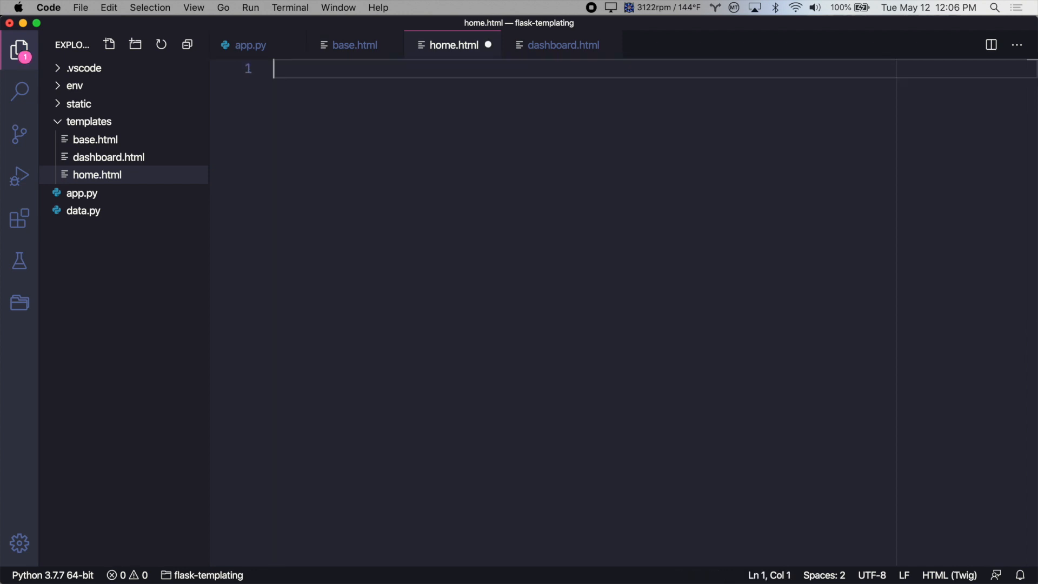
pyautogui.write('{%%}')
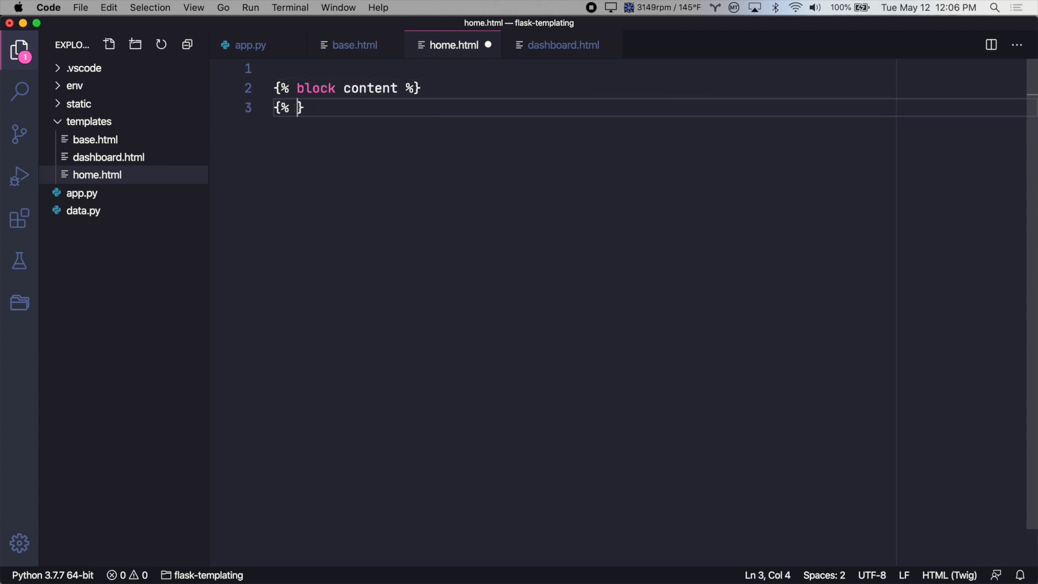
pyautogui.write('endblock %')
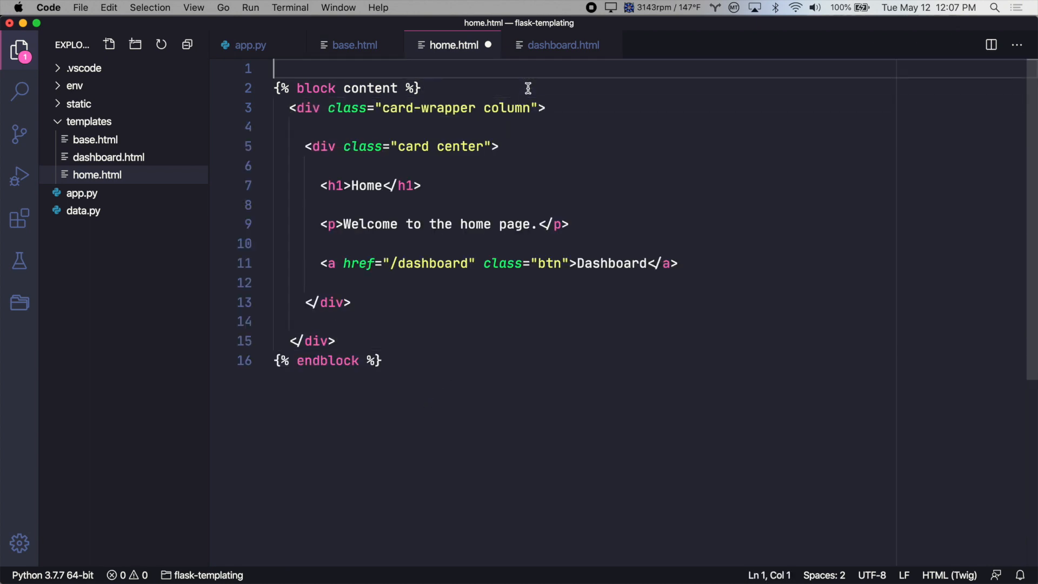
# Add {% extends "base.html" %} as the first line of home.html.
pyautogui.press('Enter')
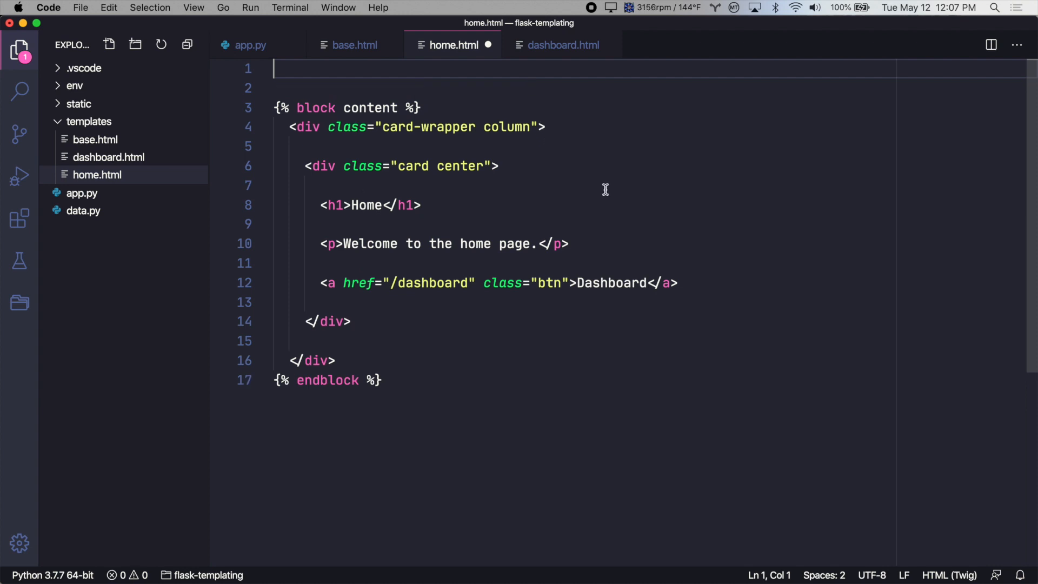
pyautogui.moveTo(687, 240)
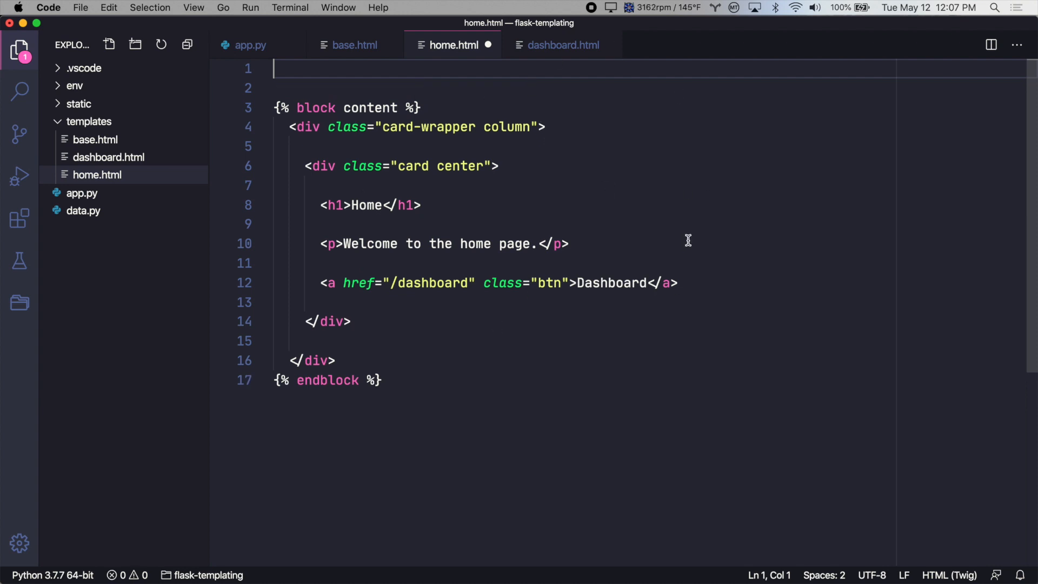
pyautogui.write('{% %}')
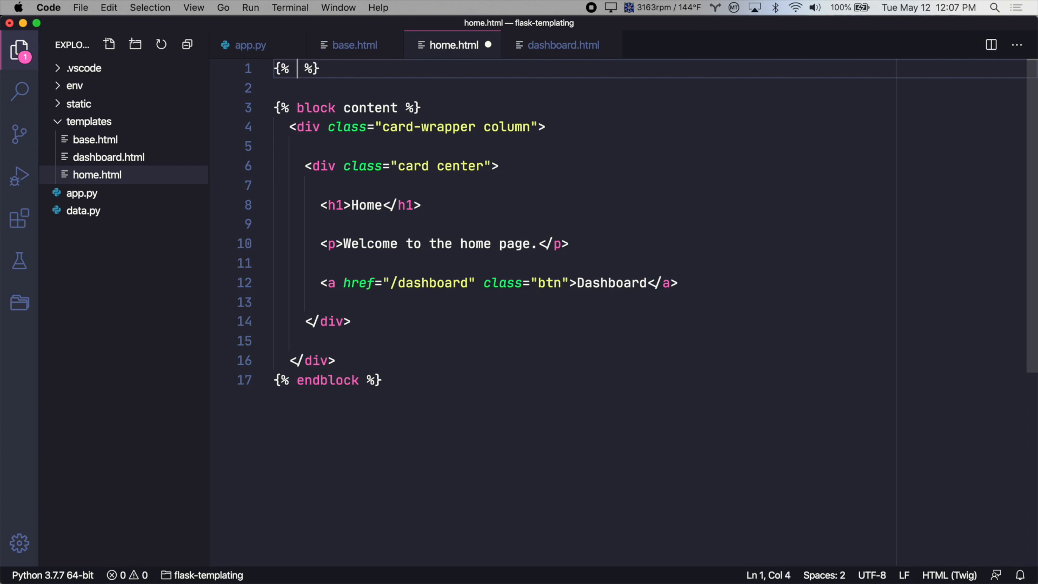
pyautogui.write('extends "')
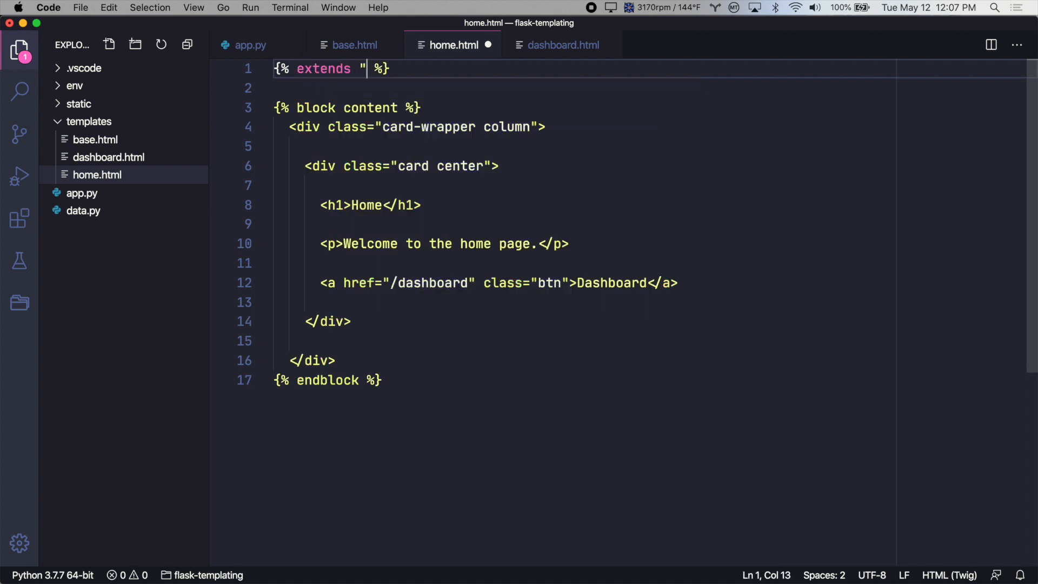
pyautogui.write('base.html')
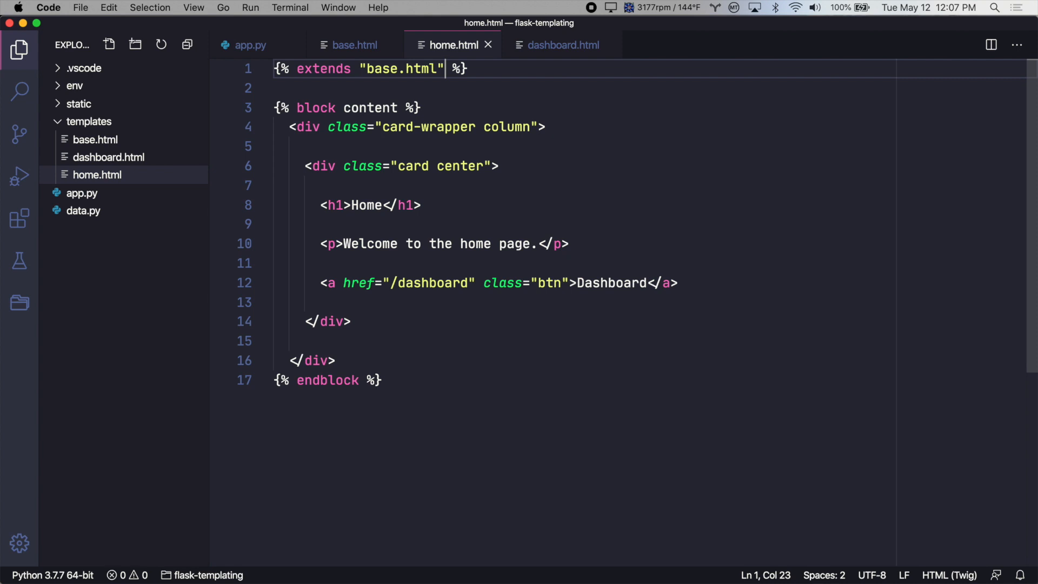
# Rewrite dashboard.html to extend base.html and begin its {% block content %}.
pyautogui.click(562, 45)
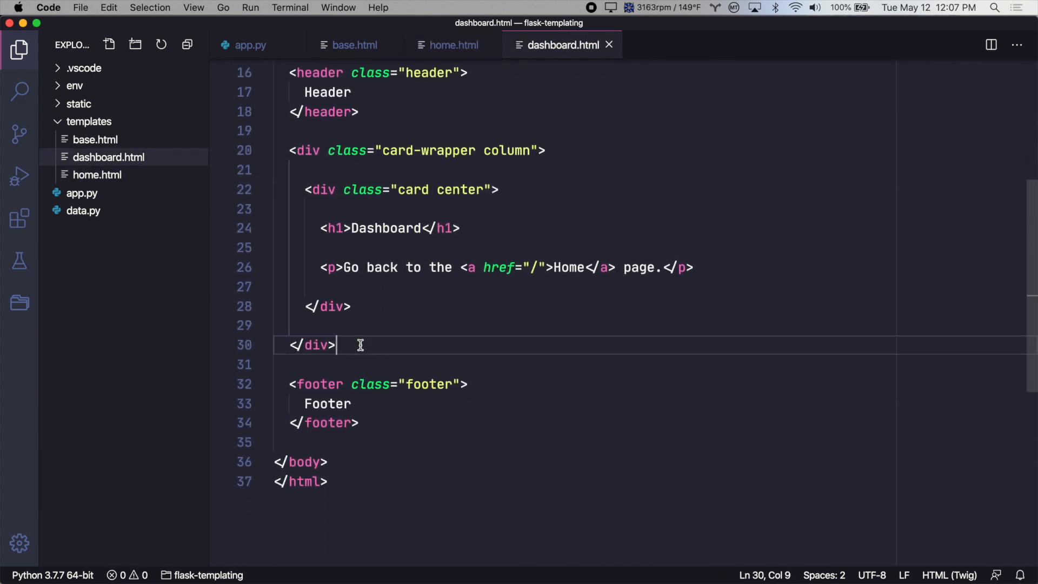
pyautogui.moveTo(336, 343); pyautogui.dragTo(289, 149)
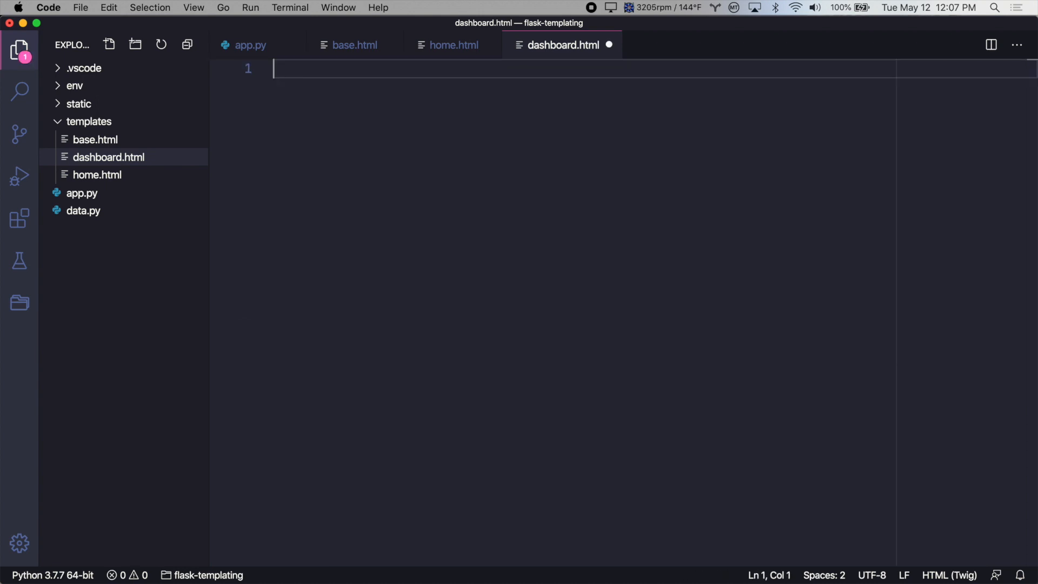
pyautogui.write('{% exten %}')
pyautogui.write('{%%')
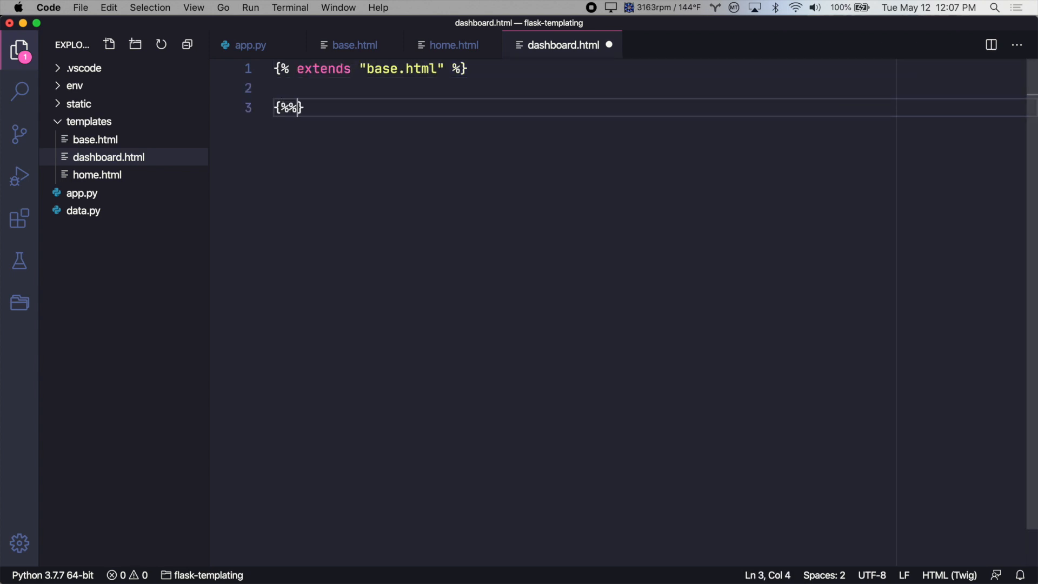
pyautogui.write('block')
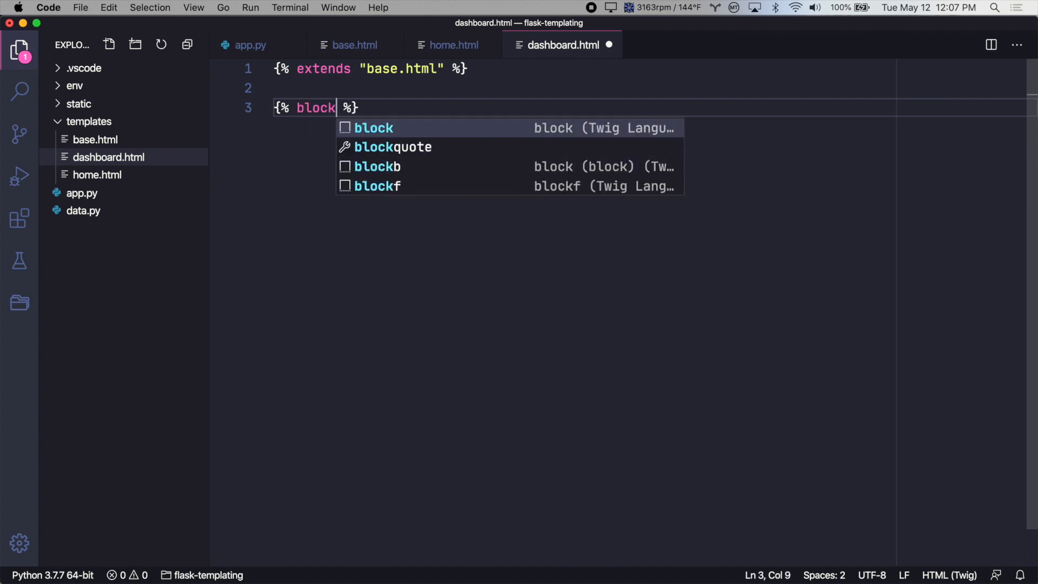
pyautogui.write('co')
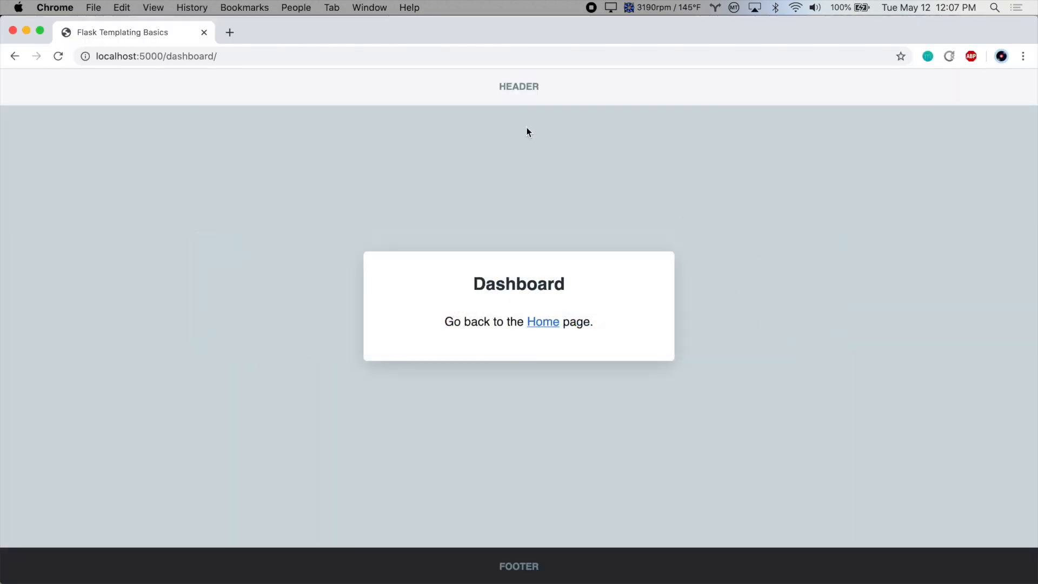
pyautogui.moveTo(722, 290)
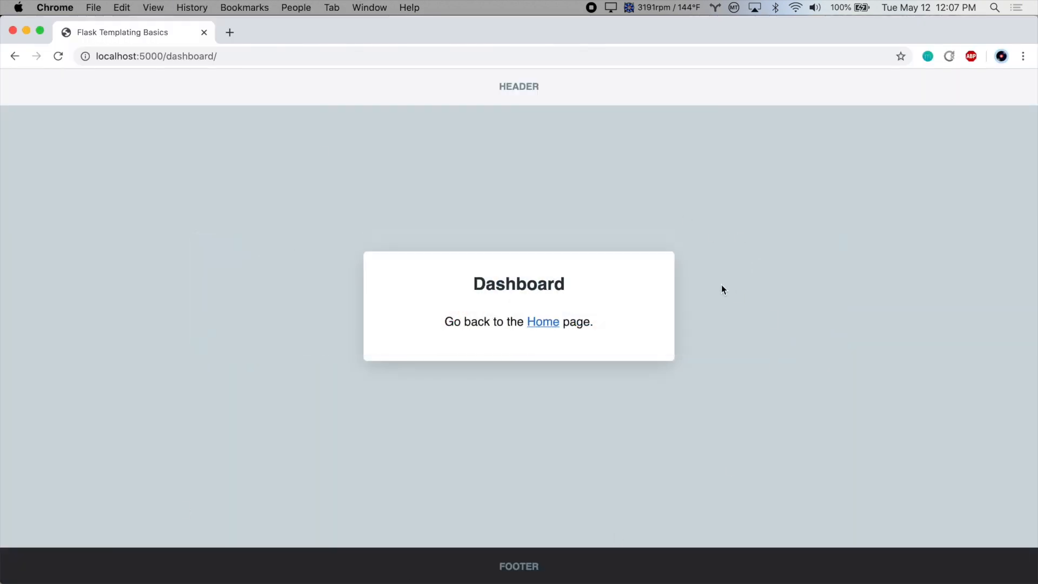
# Navigate from the rendered dashboard page back to the home page via the Home link.
pyautogui.click(543, 322)
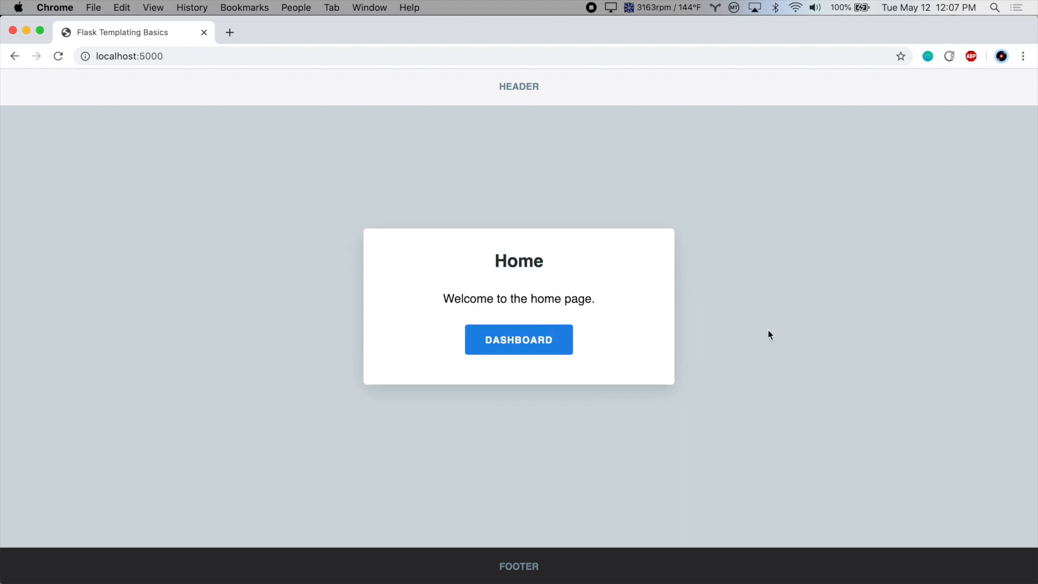
pyautogui.moveTo(739, 391)
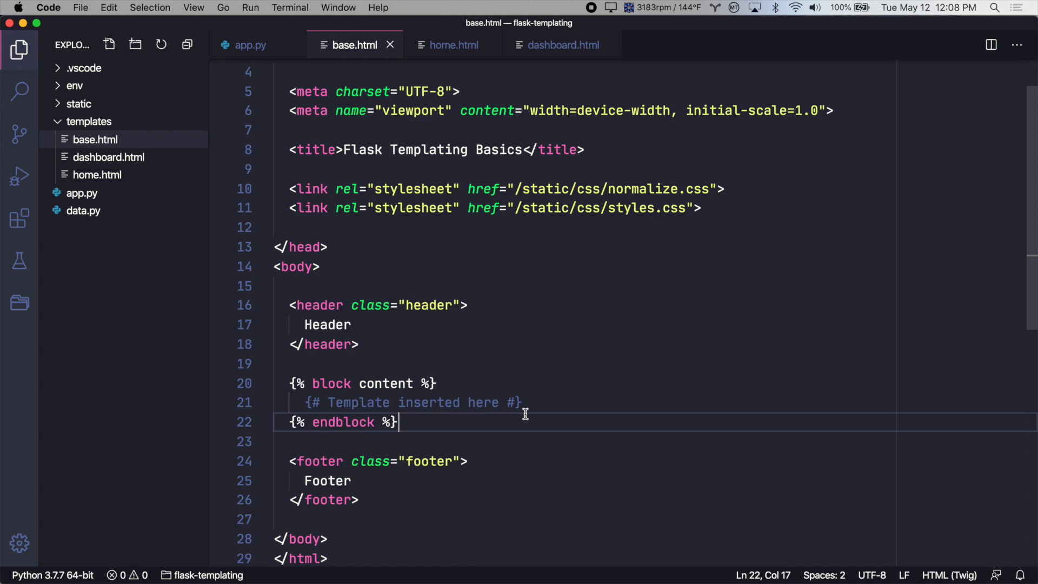
pyautogui.moveTo(508, 403)
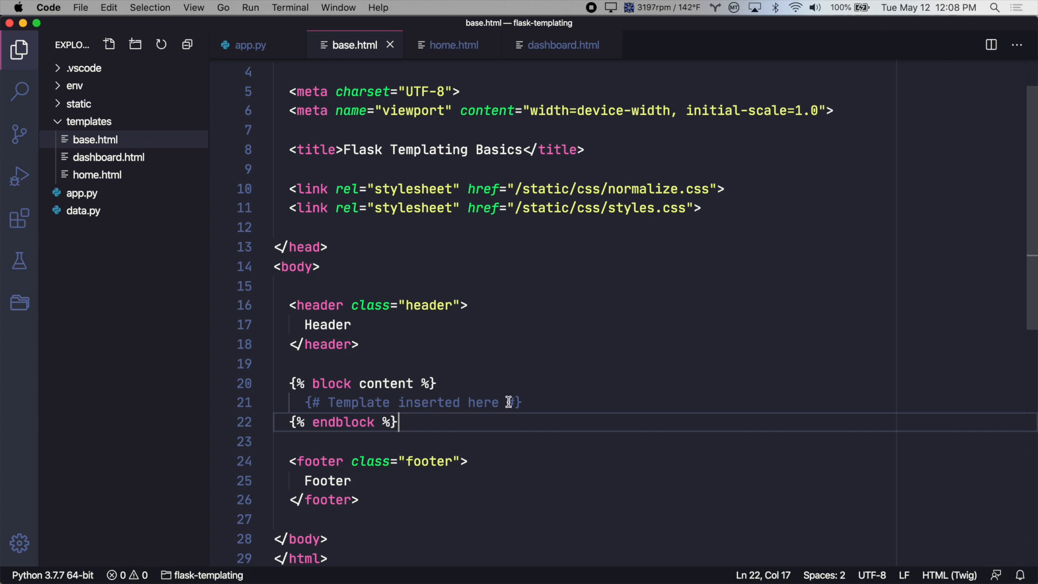
pyautogui.moveTo(395, 383)
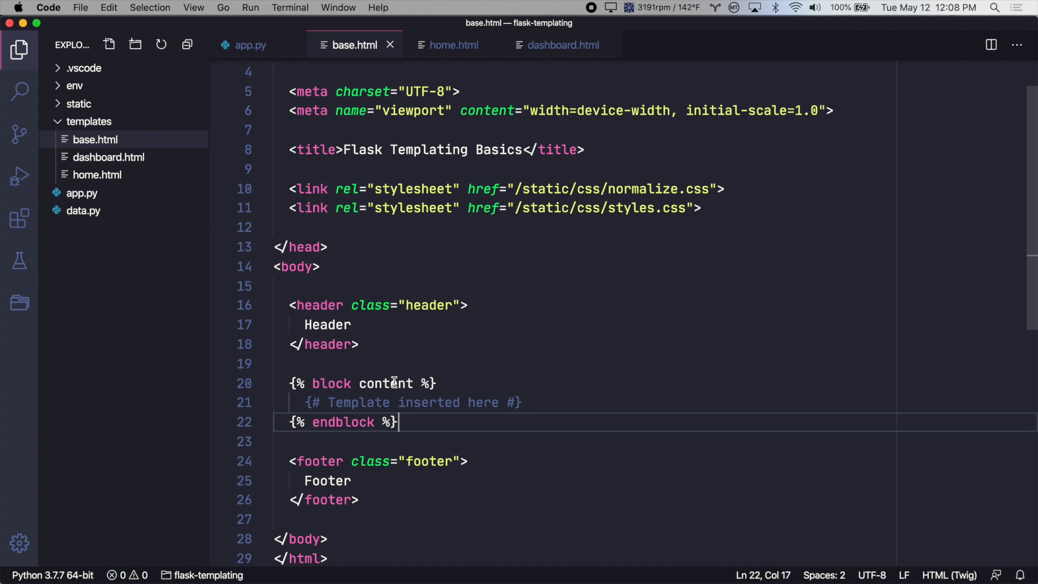
pyautogui.moveTo(312, 268)
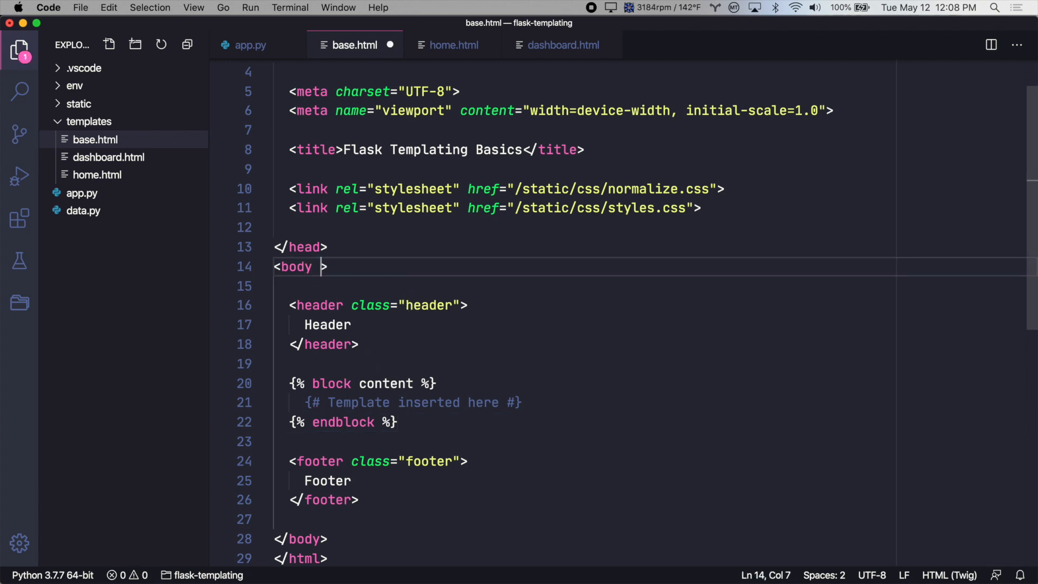
# Give base.html's body tag class="{% block body_classes %}{% endblock %}".
pyautogui.write('class=""')
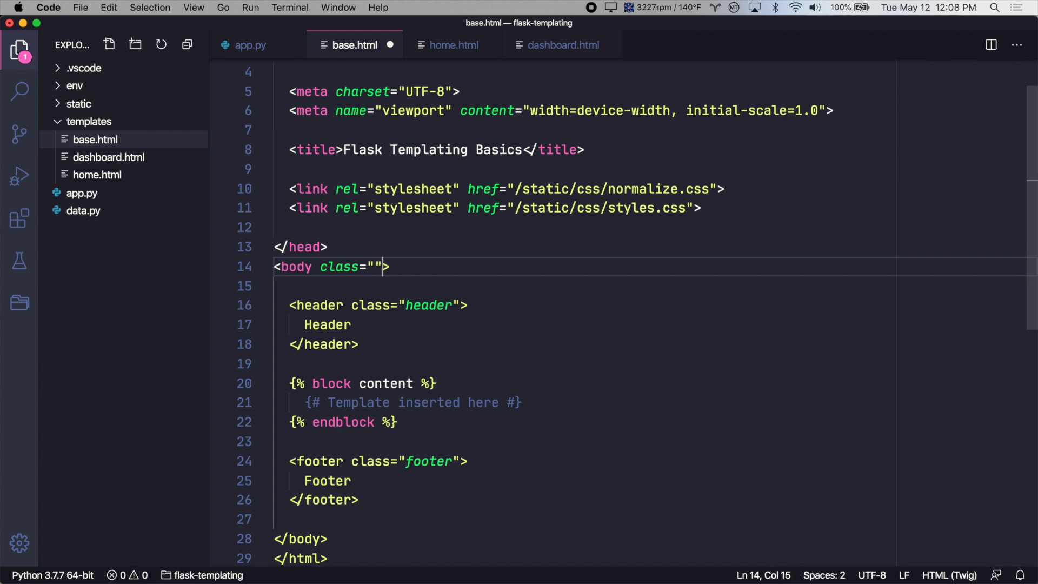
pyautogui.write('{% bl')
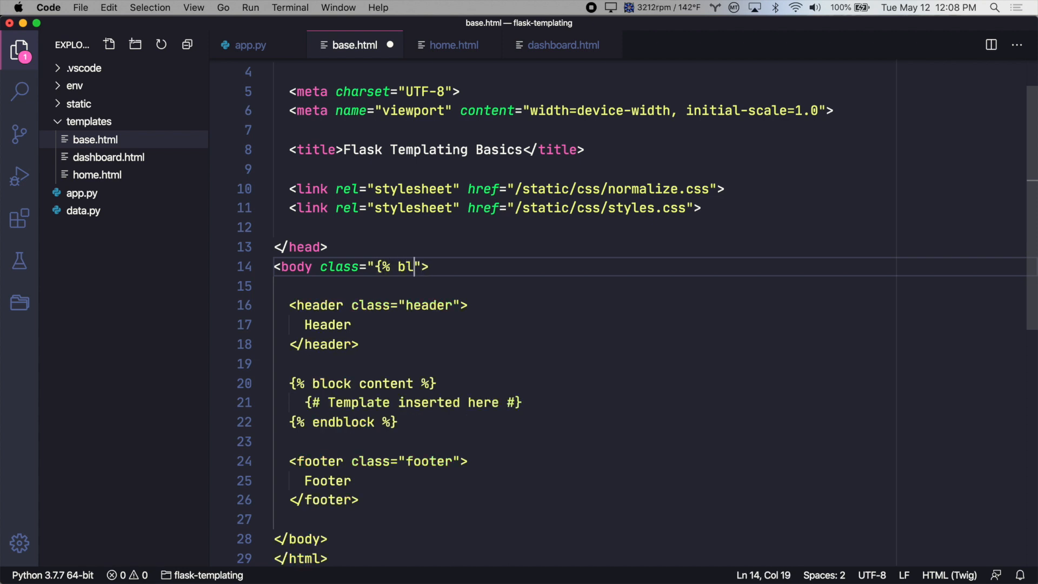
pyautogui.write('ock body_clas')
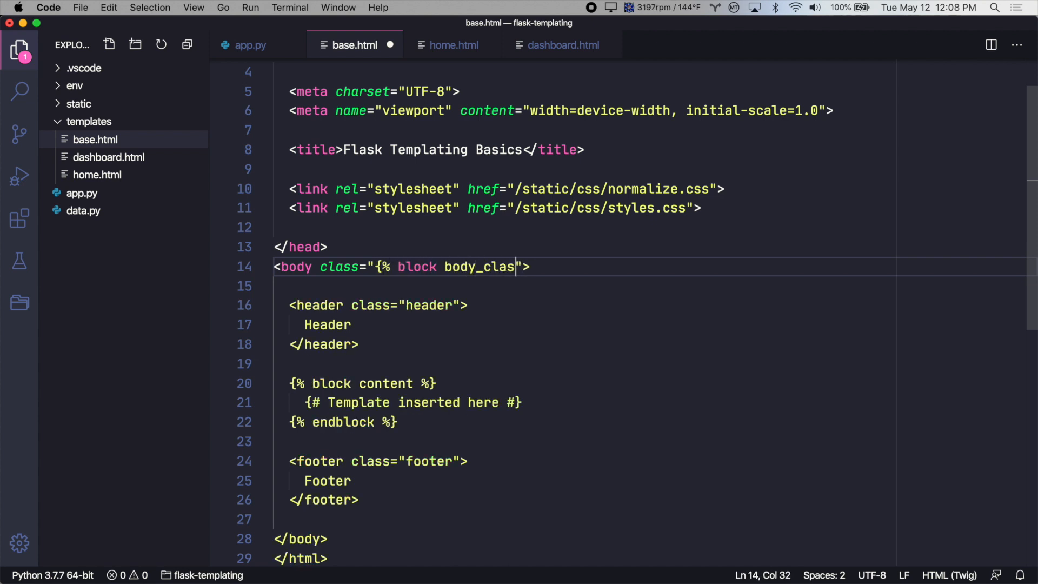
pyautogui.write('ses %}{% endblock %')
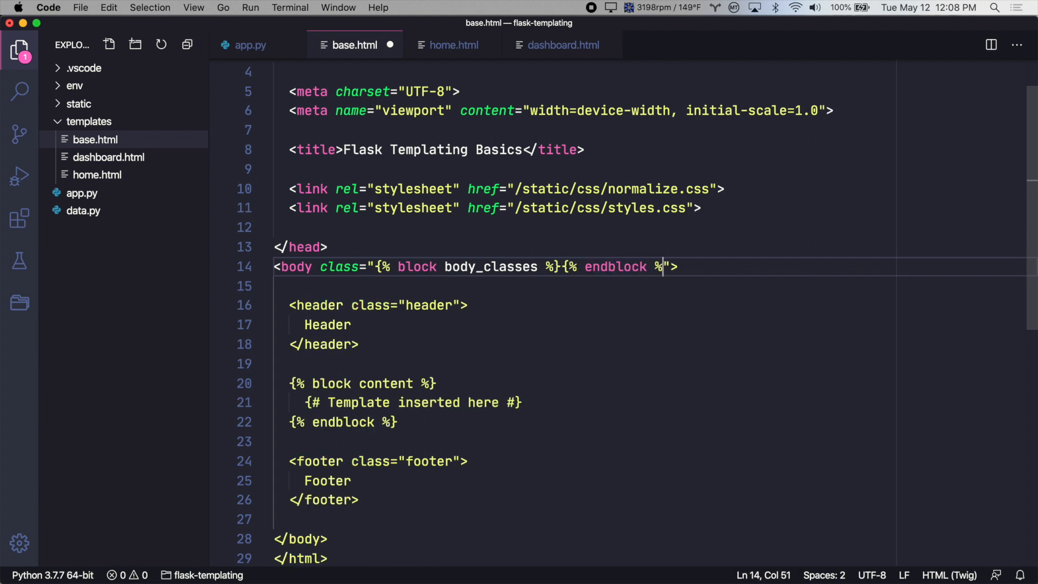
pyautogui.moveTo(662, 266); pyautogui.dragTo(375, 266)
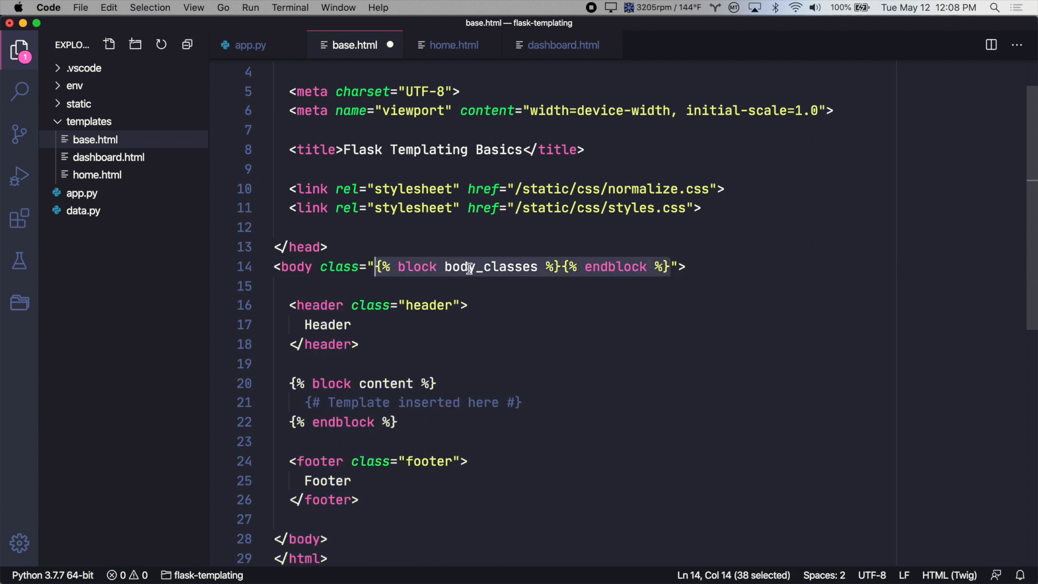
pyautogui.click(709, 266)
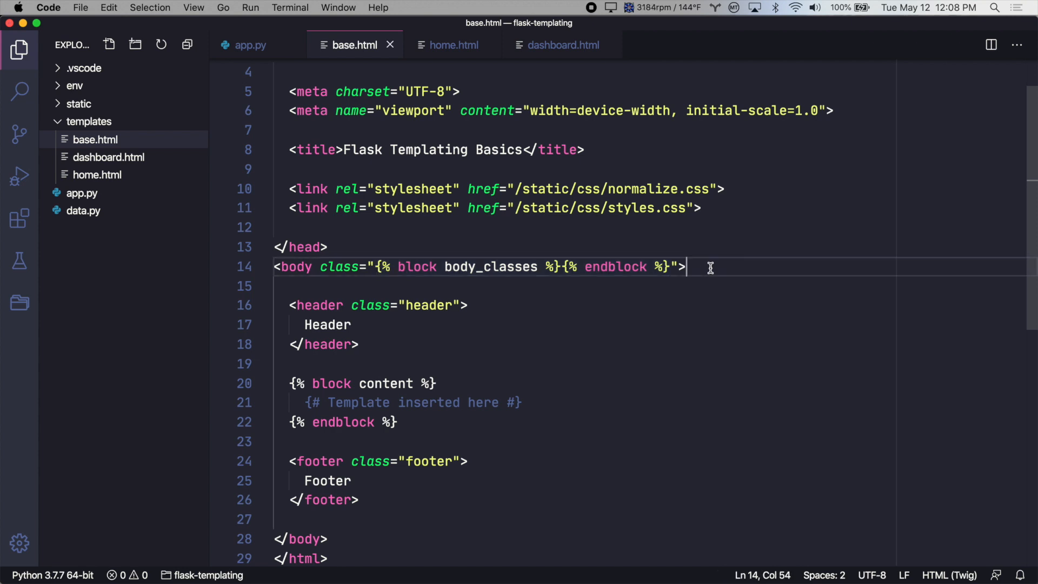
# Define the body_classes block in dashboard.html with the value 'dashboard'.
pyautogui.click(556, 44)
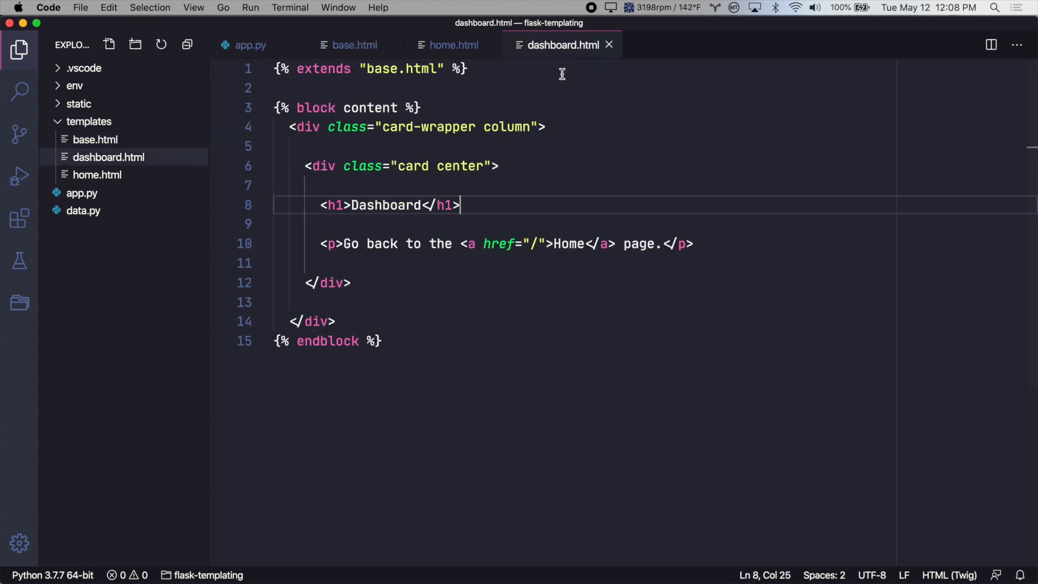
pyautogui.write('{% block body_classes %}{% endblock %}')
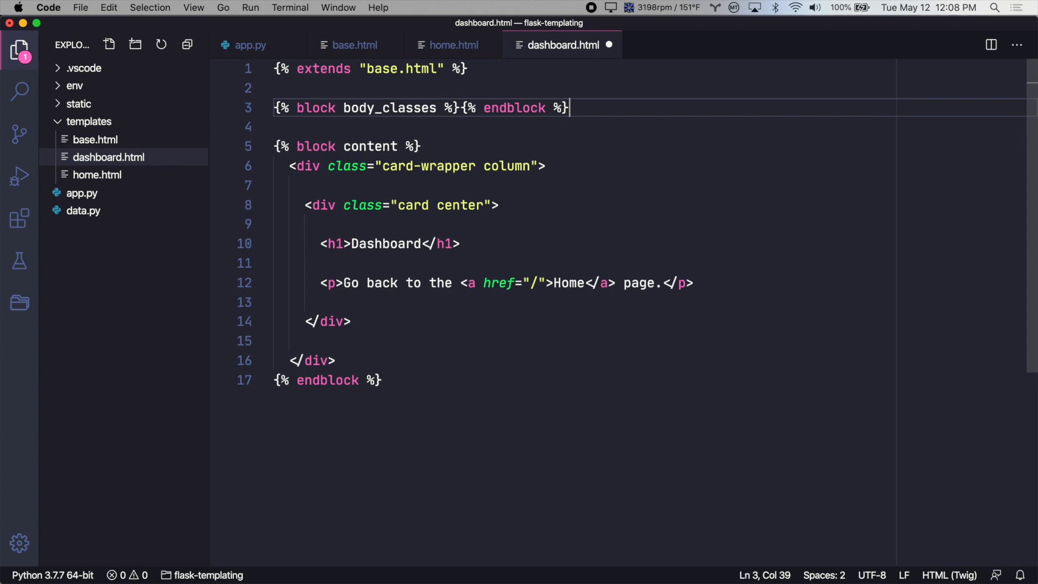
pyautogui.click(461, 107)
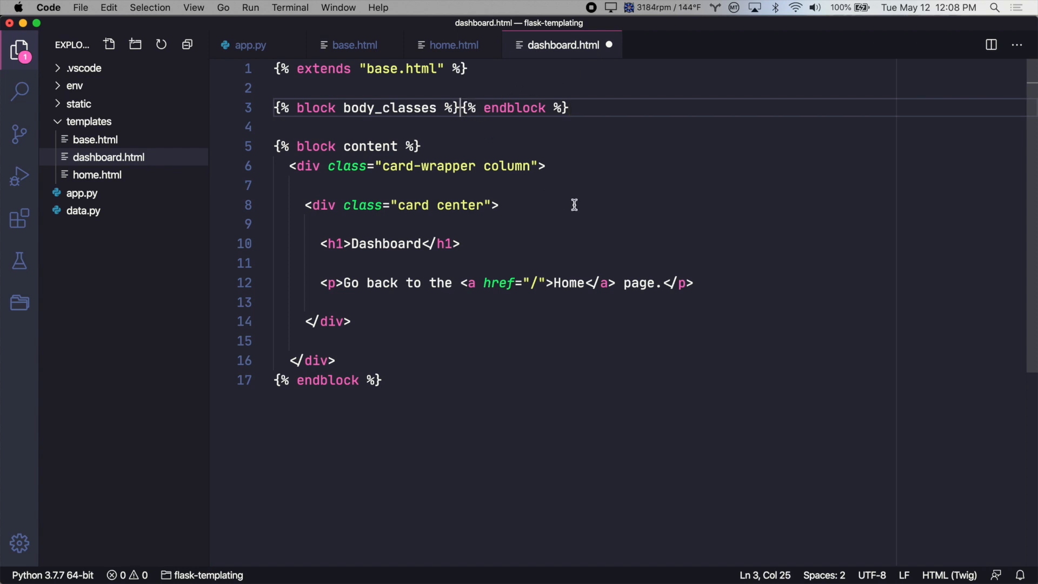
pyautogui.write('dashboard')
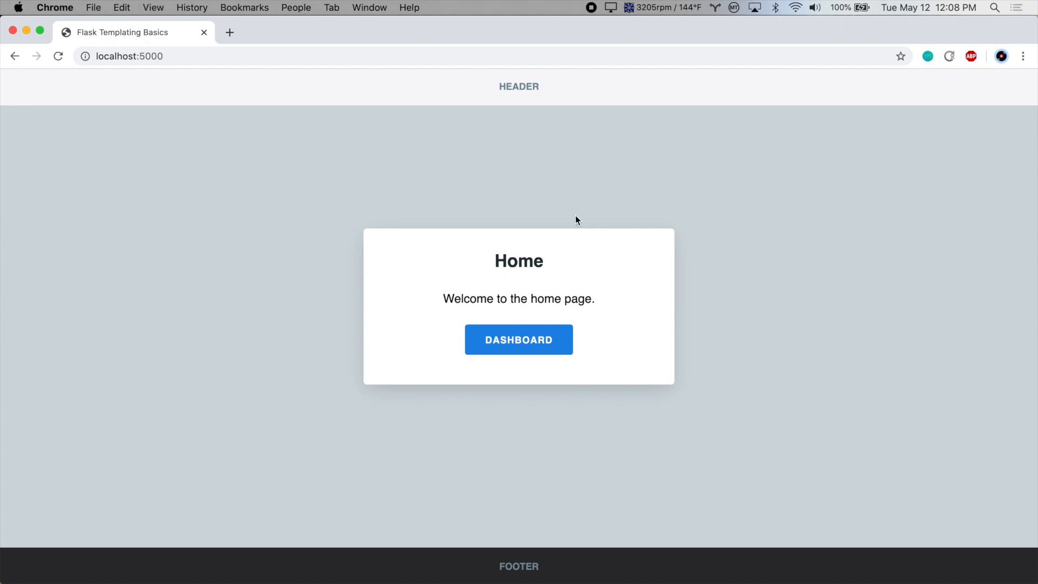
pyautogui.press('F12')
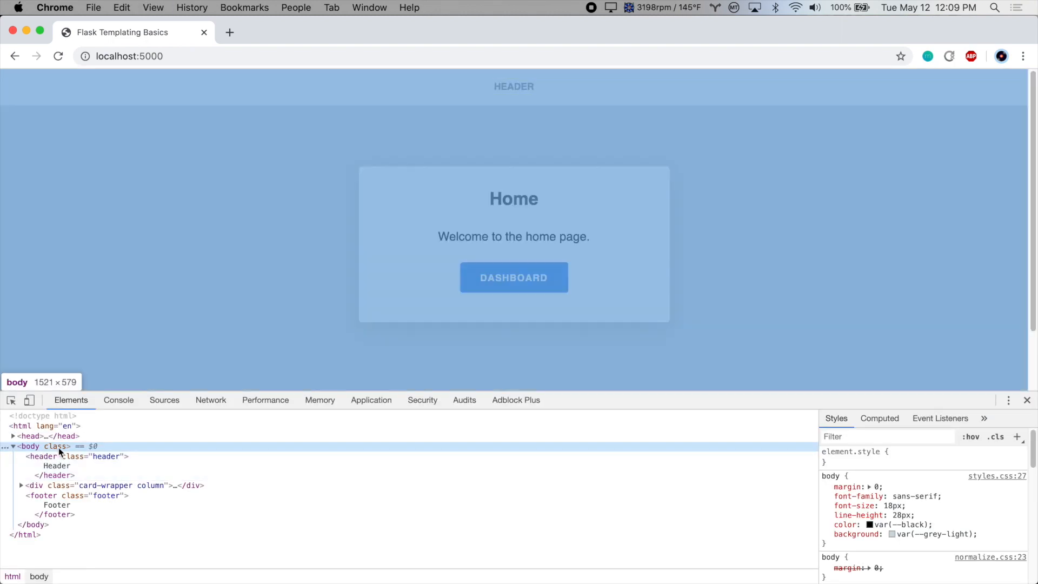
pyautogui.click(514, 277)
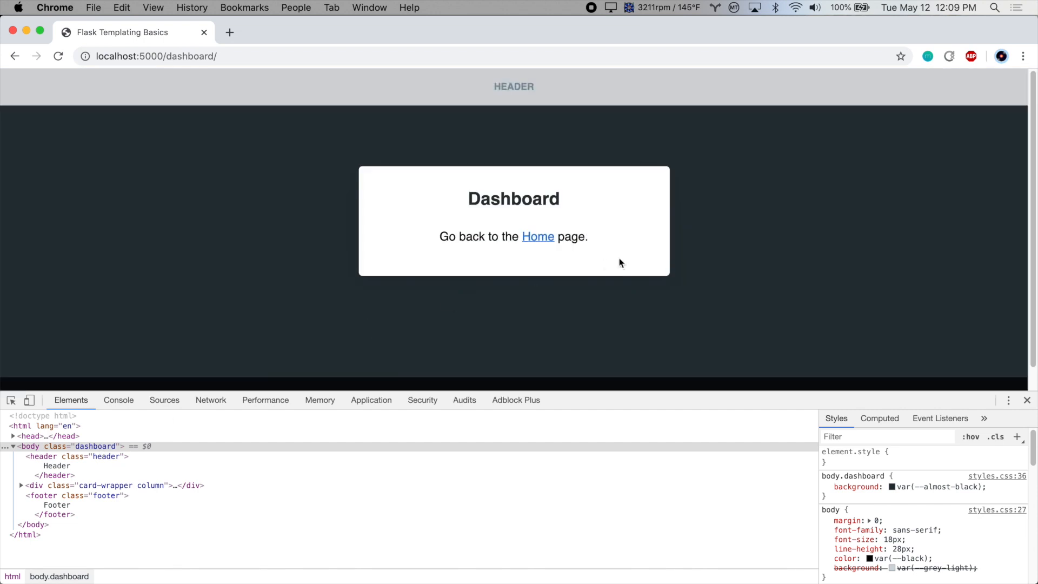
pyautogui.click(1025, 400)
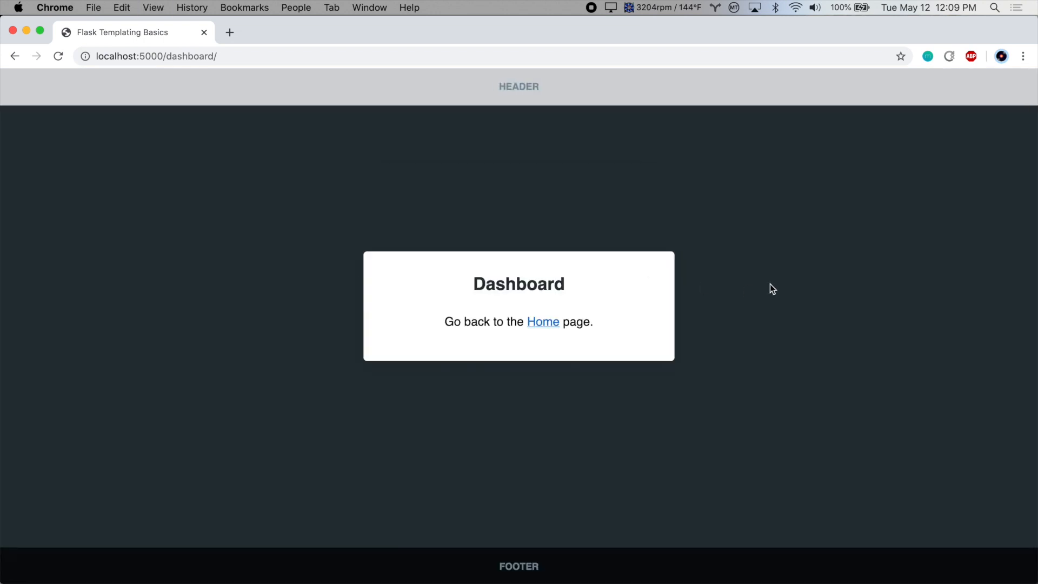
pyautogui.moveTo(608, 411)
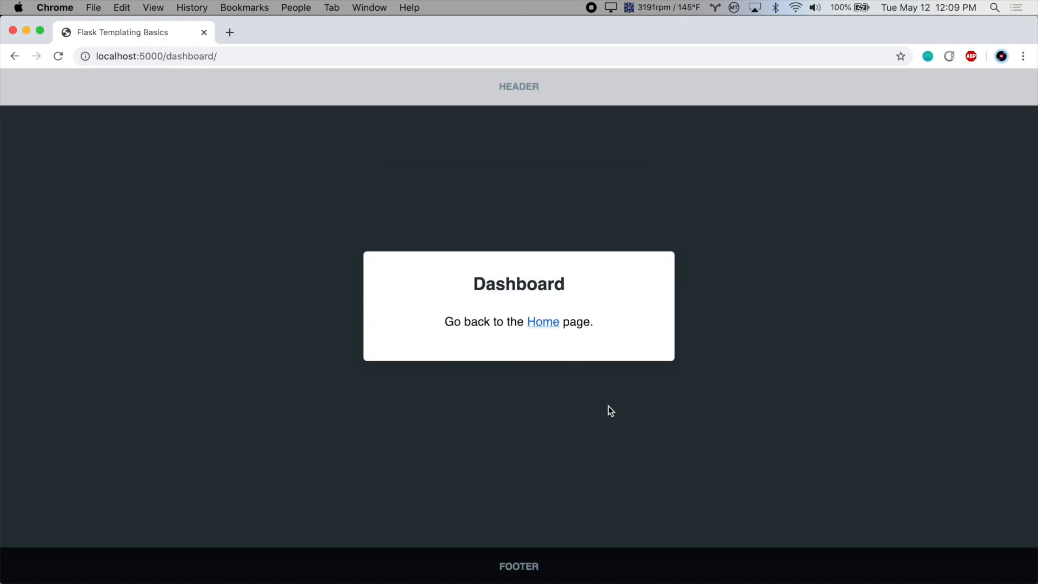
pyautogui.click(543, 322)
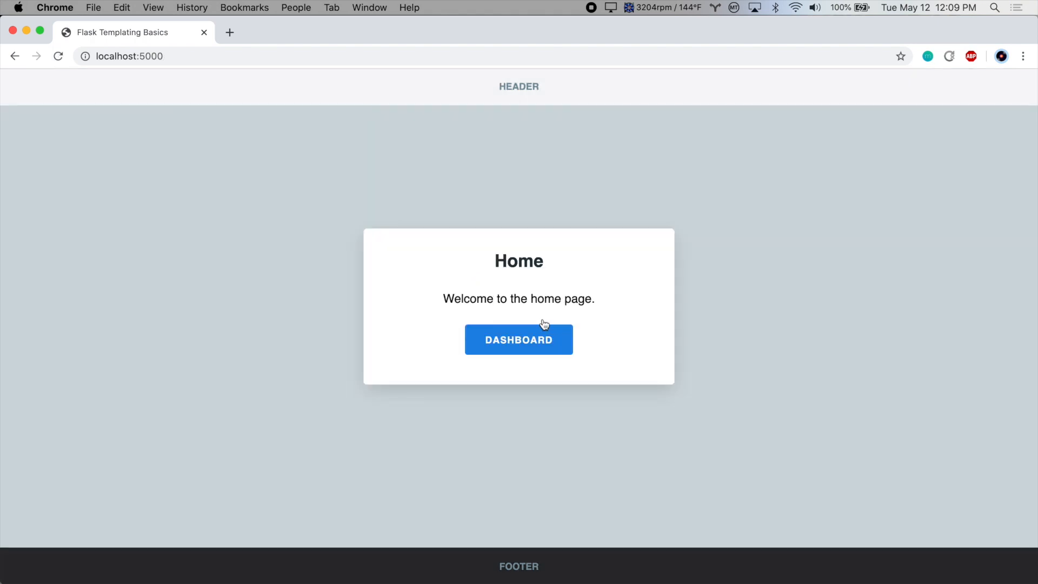
pyautogui.click(519, 340)
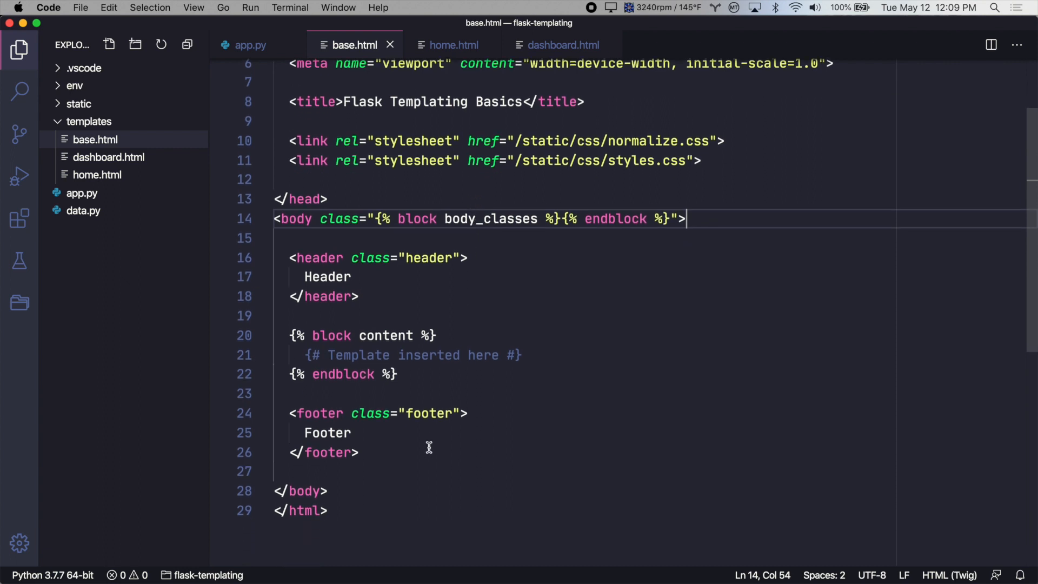
# Add an empty {% block scripts %}{% endblock %} after the footer in base.html.
pyautogui.write('{%}')
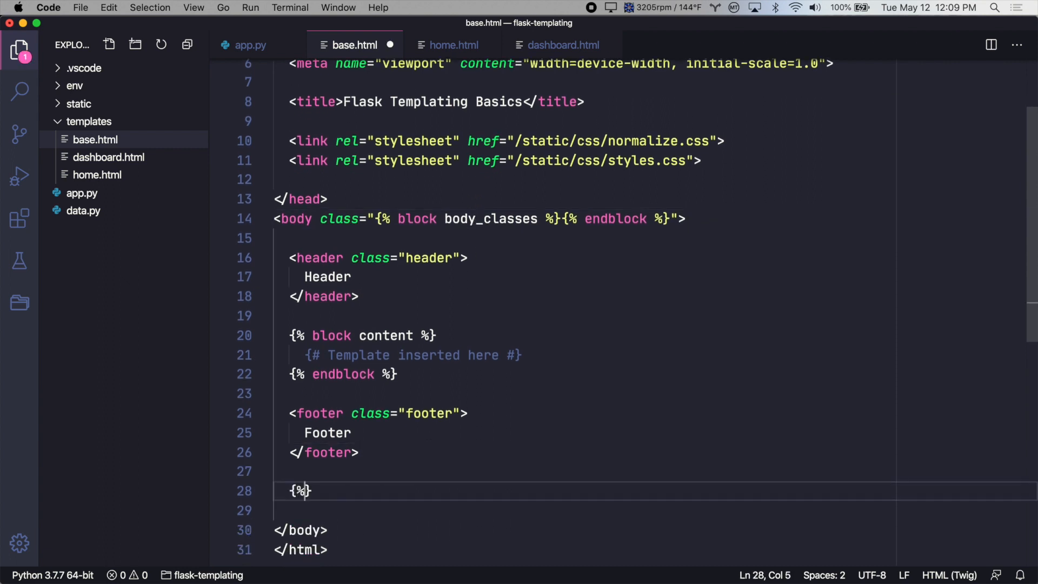
pyautogui.write('block scripts %')
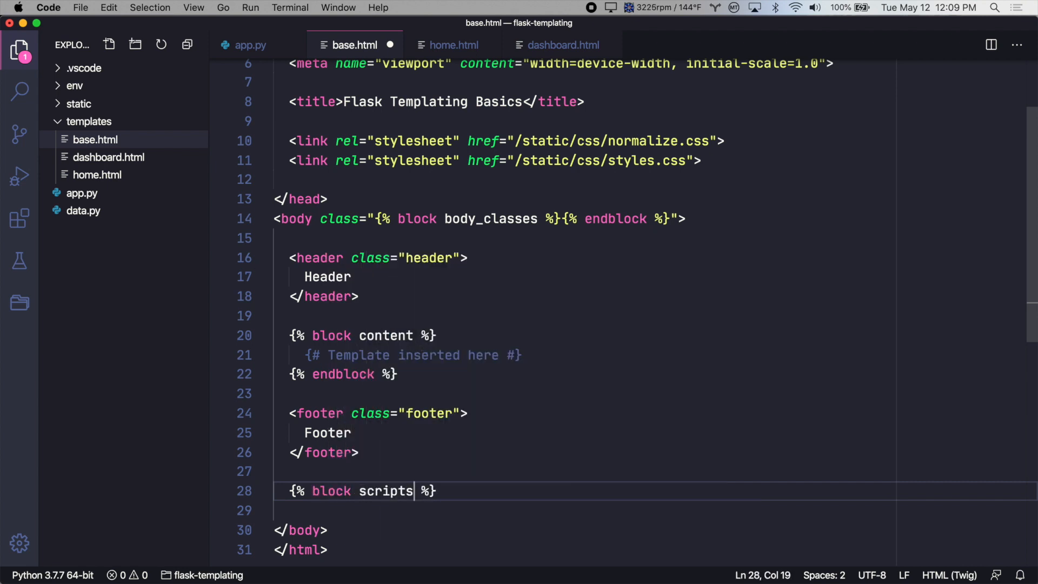
pyautogui.write('{% end')
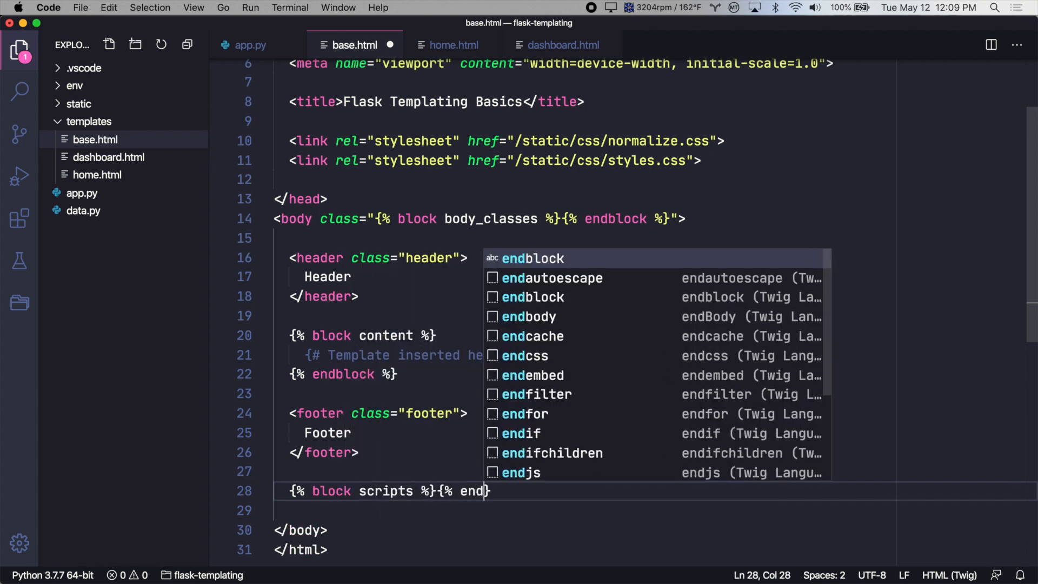
pyautogui.press('Tab')
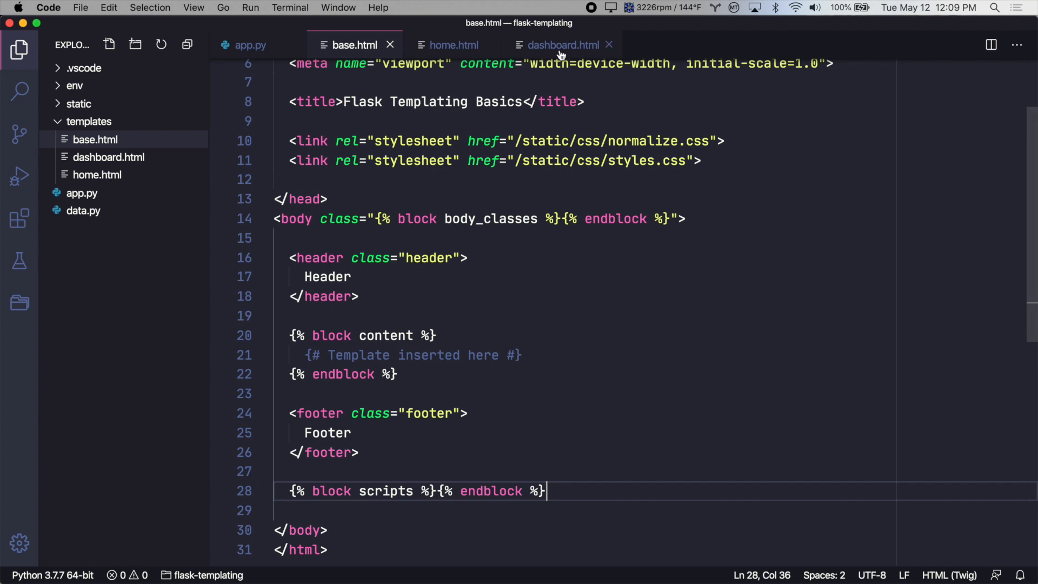
# Fill dashboard.html's scripts block with <script src="dashboard.js"></script>.
pyautogui.click(558, 44)
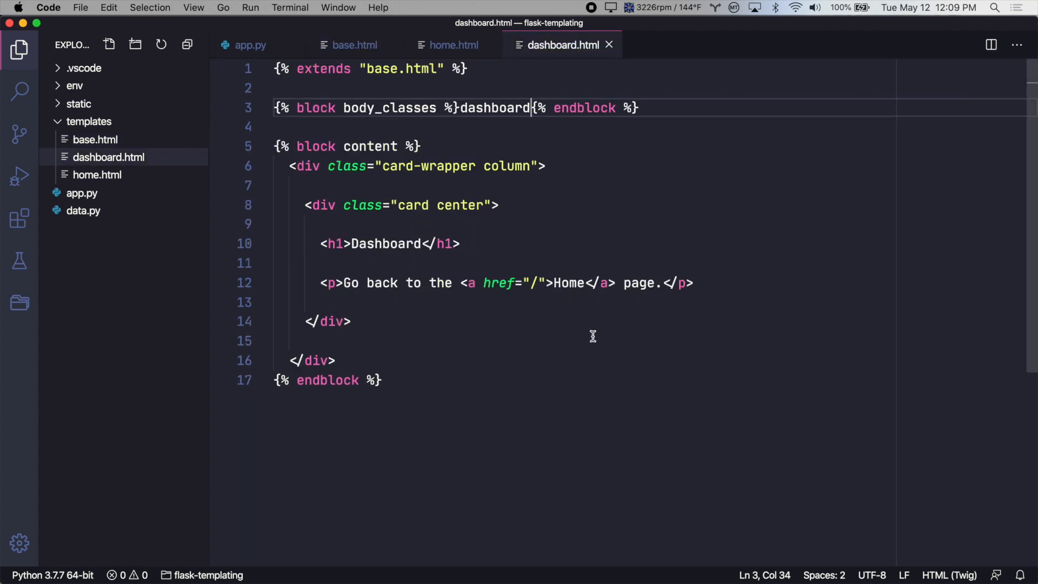
pyautogui.moveTo(576, 385)
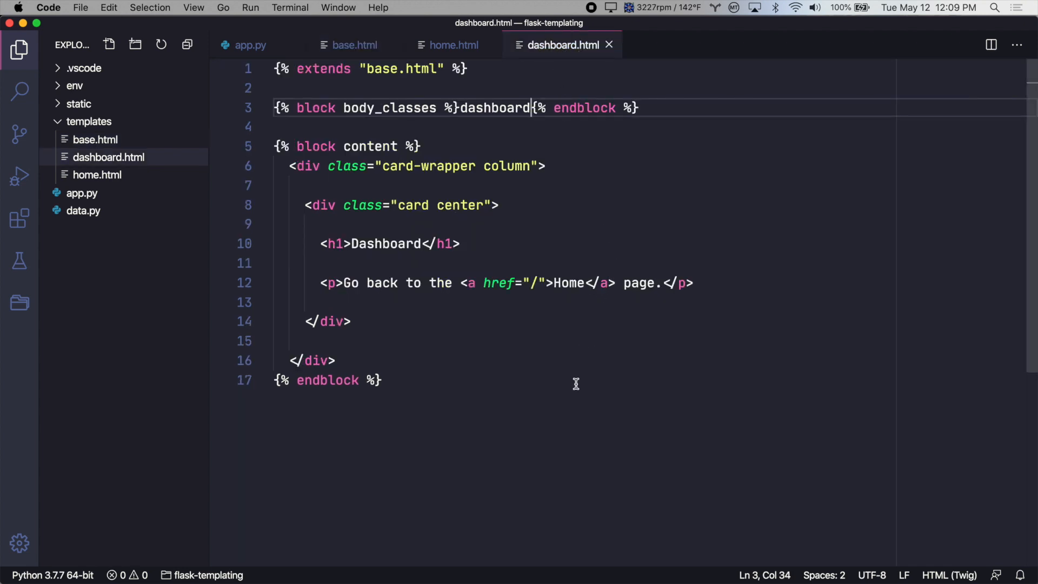
pyautogui.write('{% block scripts %}{% endblock %}')
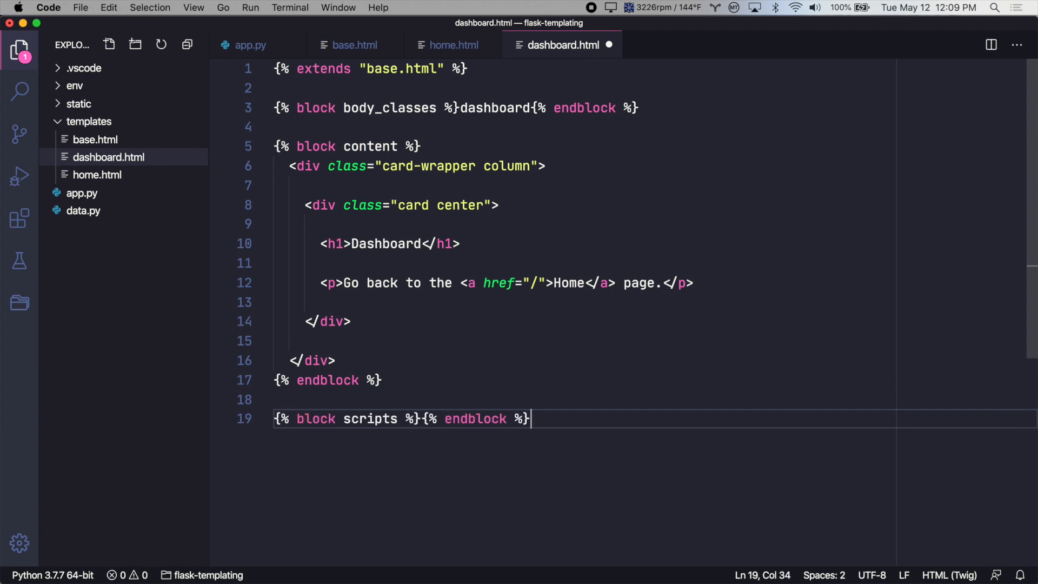
pyautogui.press('Enter')
pyautogui.write('<script></script>')
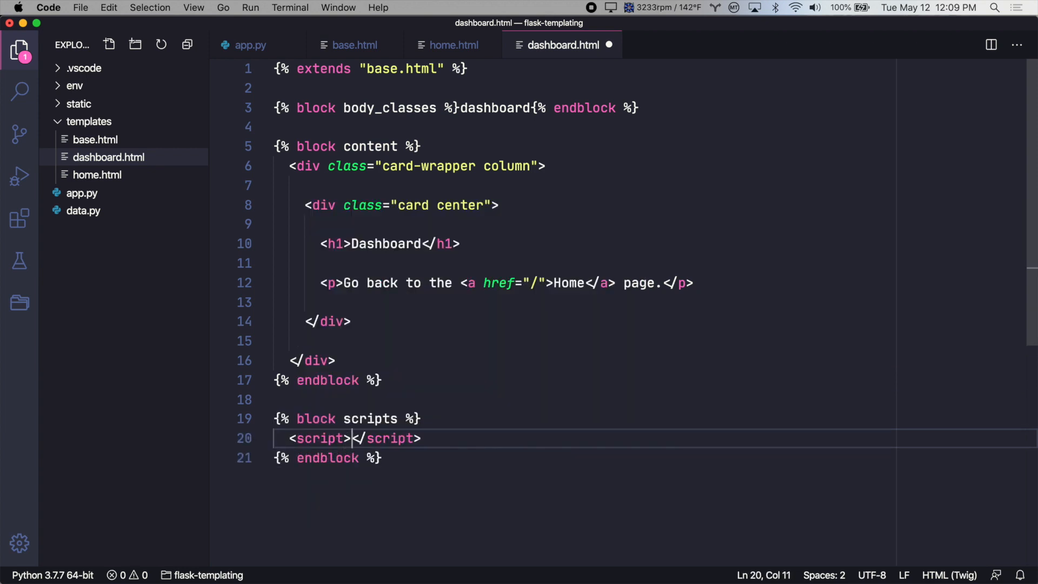
pyautogui.write('src="dashb')
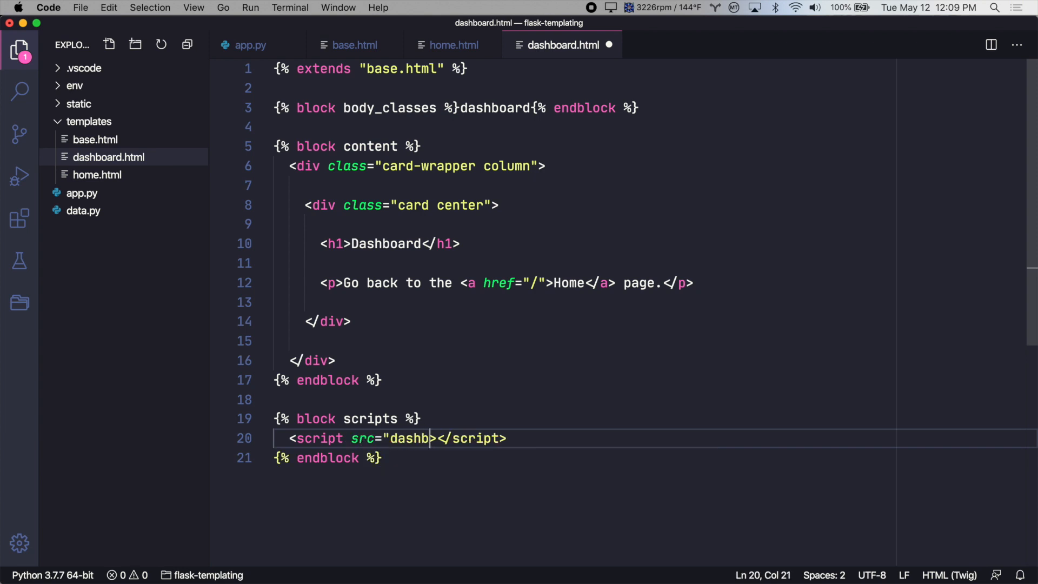
pyautogui.write('oard.js"')
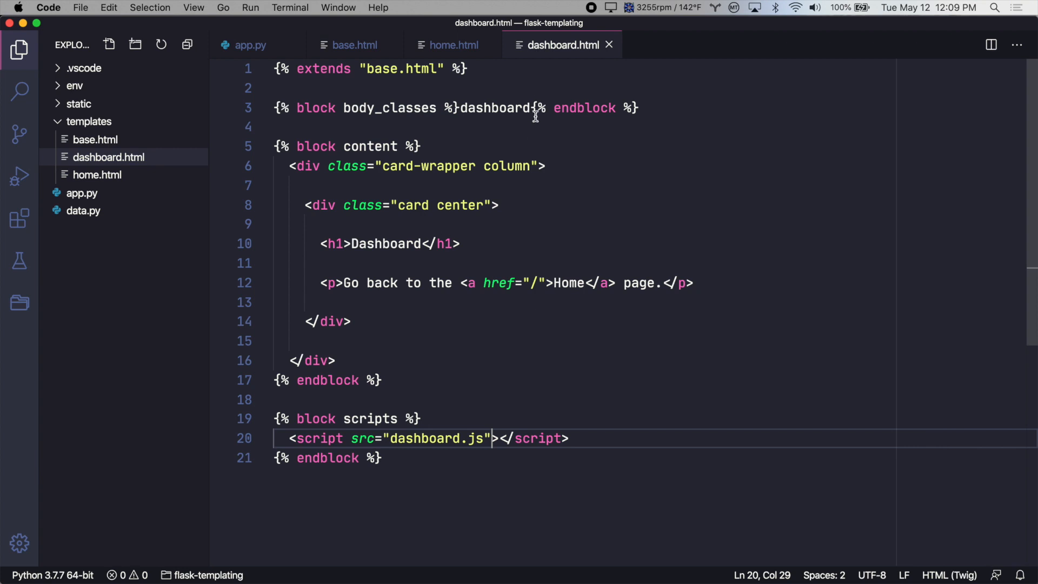
pyautogui.moveTo(663, 320)
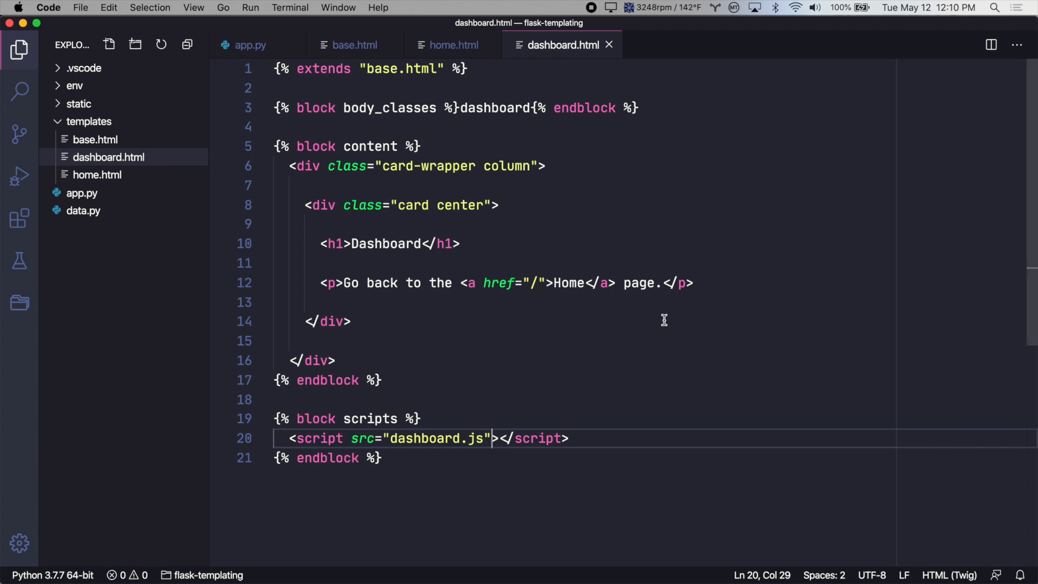